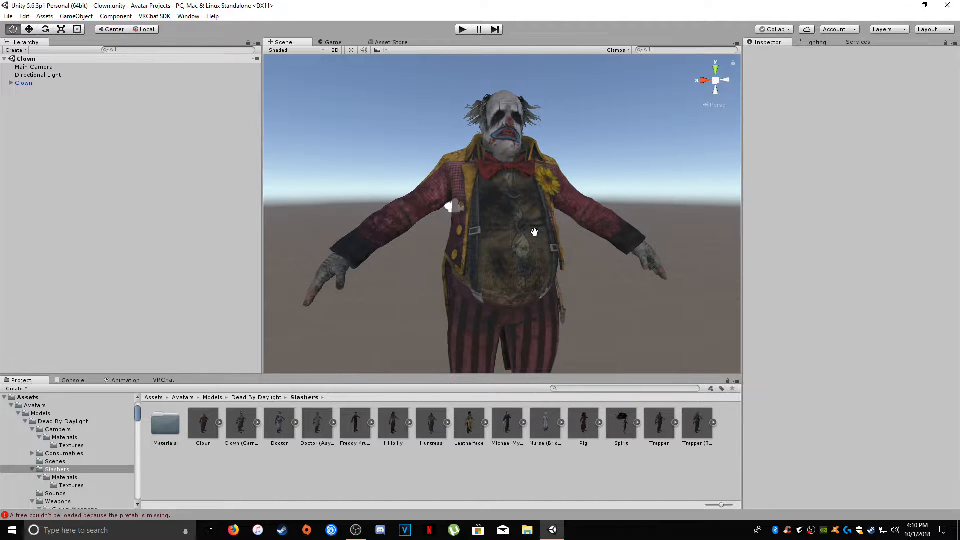
- Expand Clown, inspect the Torso, Keyring, Hands, Hair and Cloth Leg meshes, then select Cloth
left_click(11, 83)
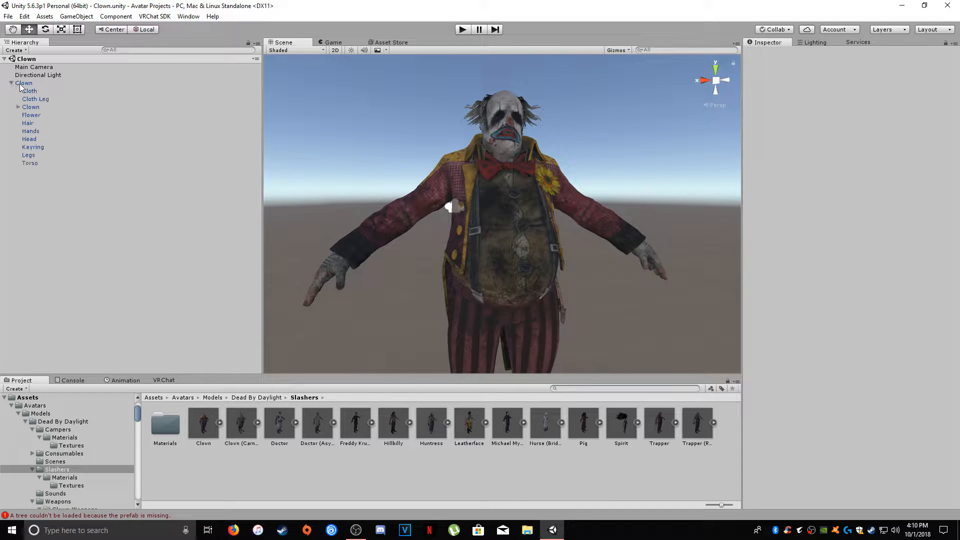
left_click(29, 163)
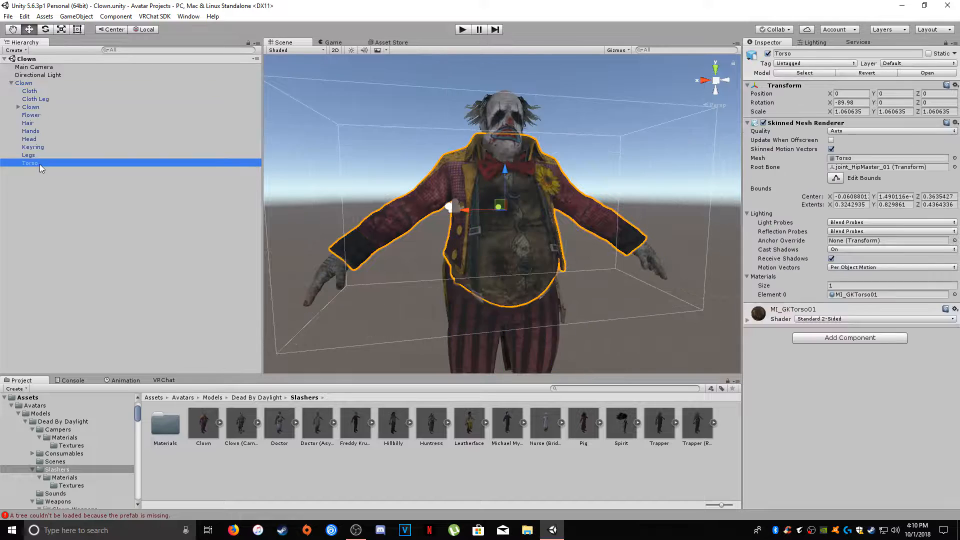
left_click(33, 147)
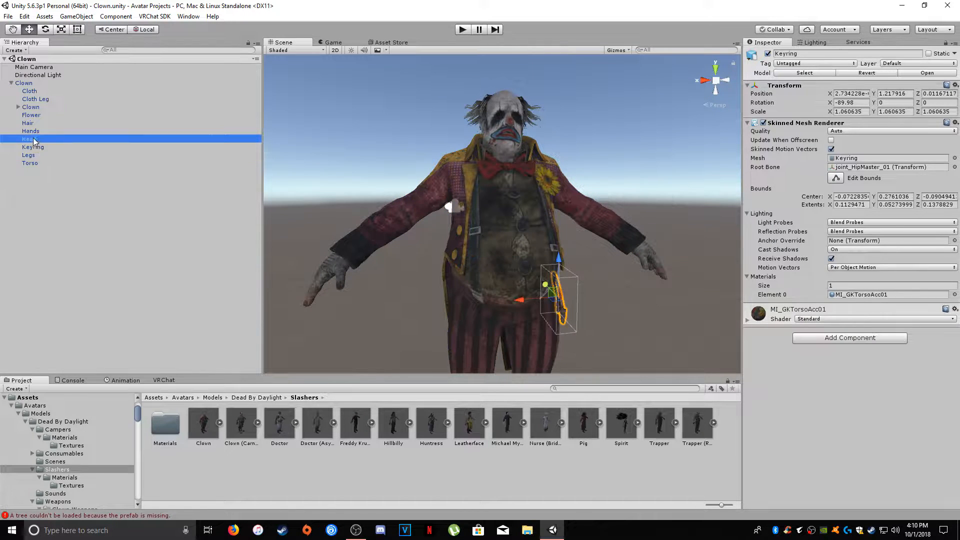
left_click(30, 130)
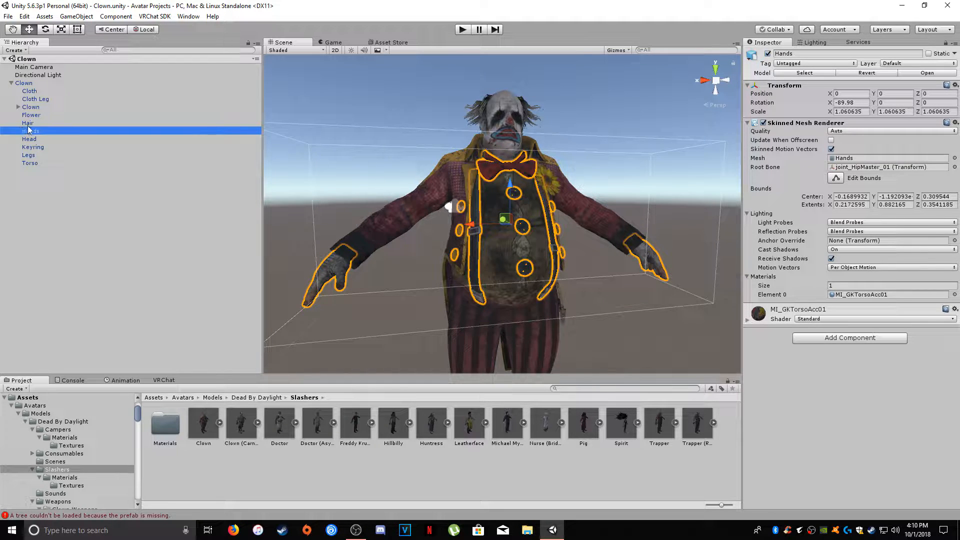
left_click(28, 123)
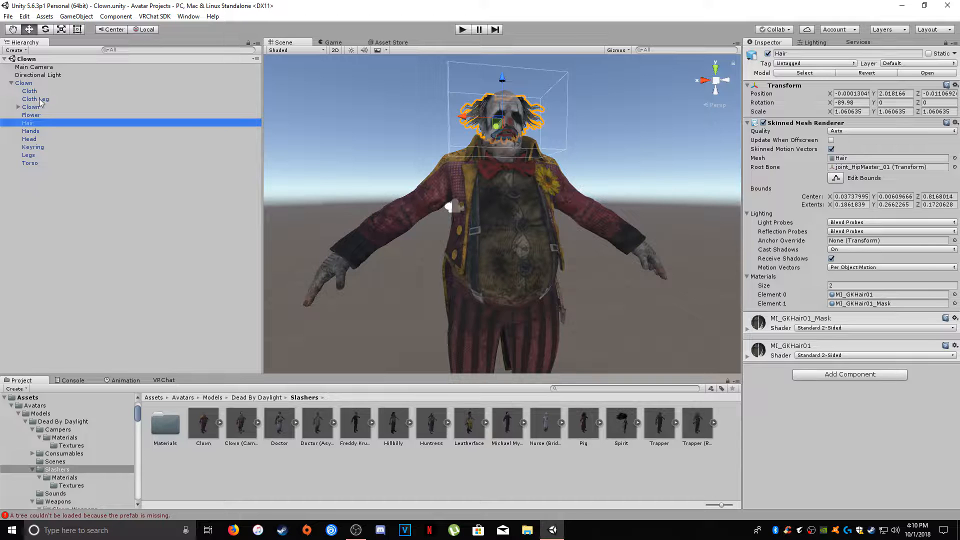
left_click(35, 99)
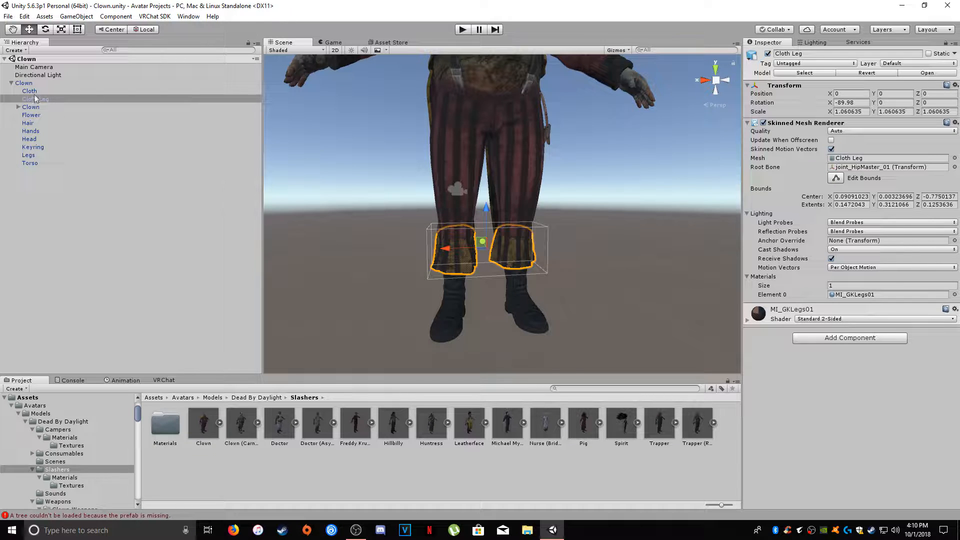
left_click(29, 91)
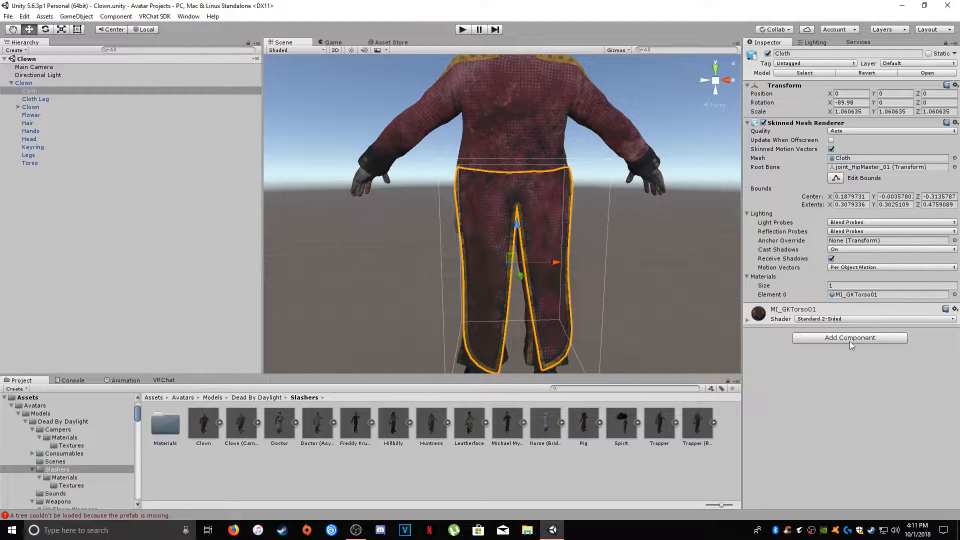
- Add a Cloth component to the skirt with Bending Stiffness 0.2 and World Acceleration Scale 0.1
left_click(849, 337)
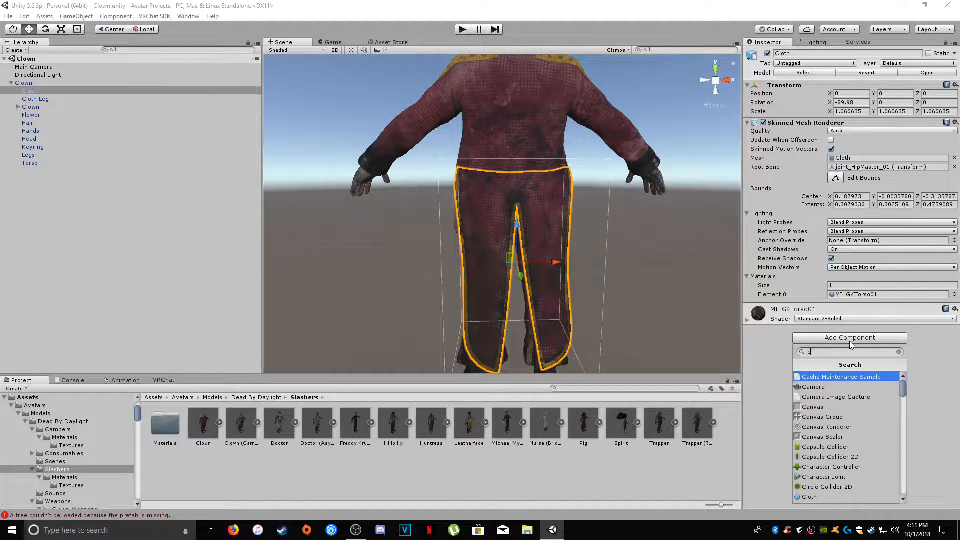
left_click(808, 497)
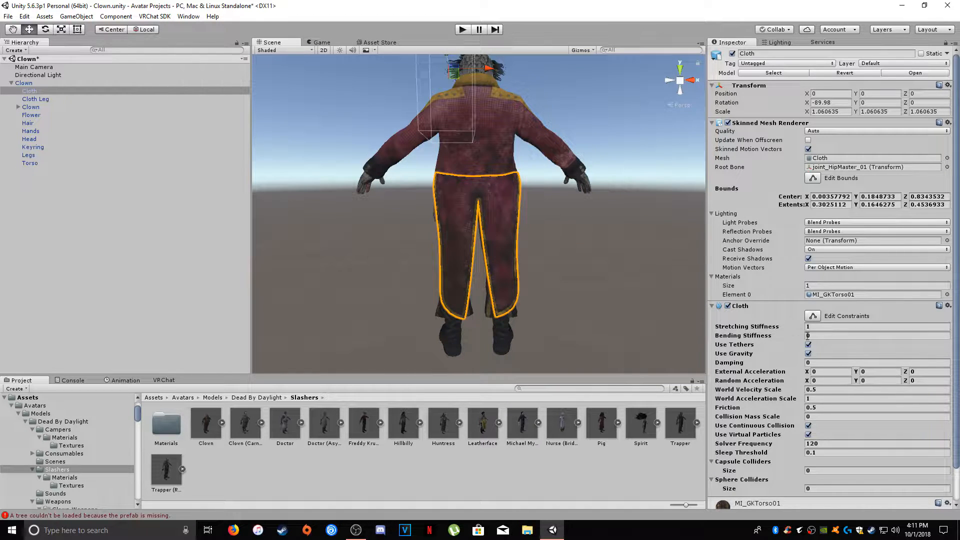
left_click(875, 335)
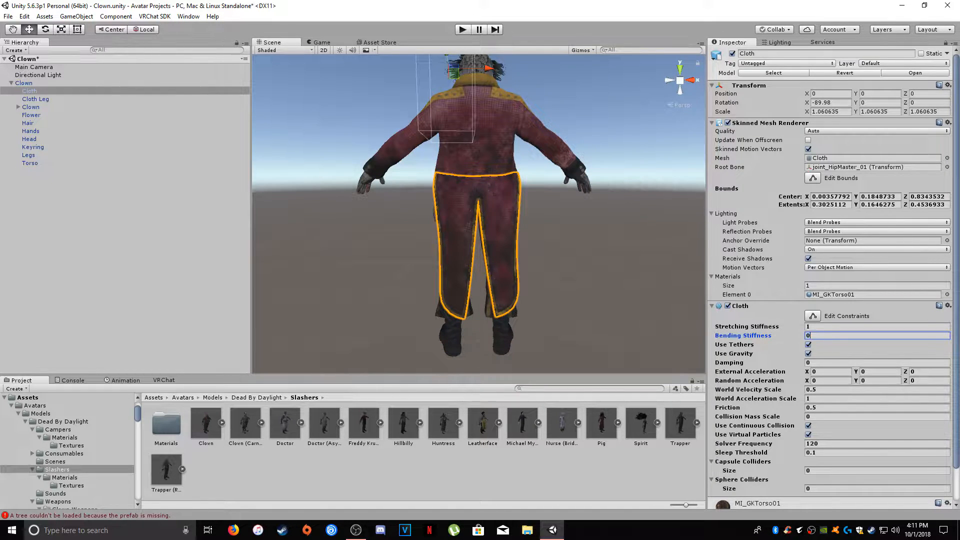
type("0.2")
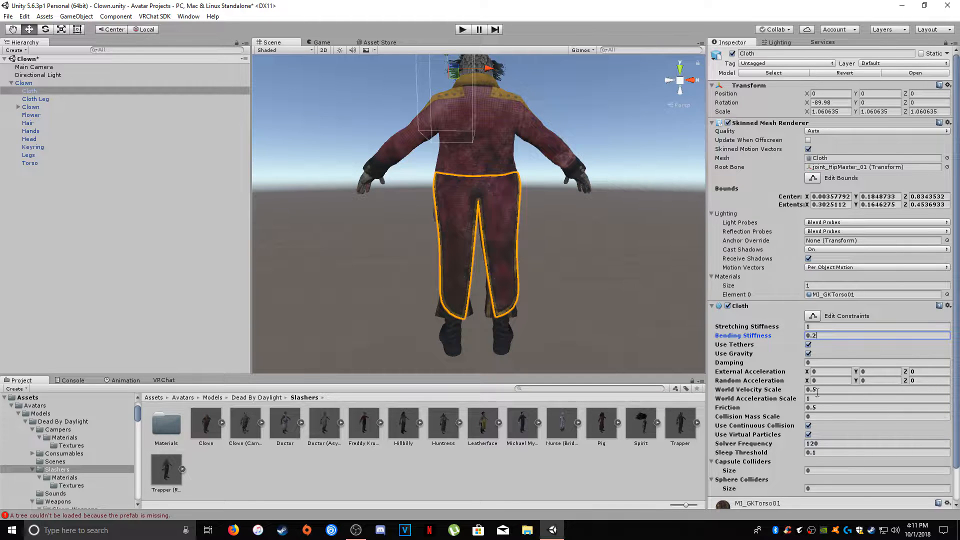
left_click(875, 398)
type("0.1")
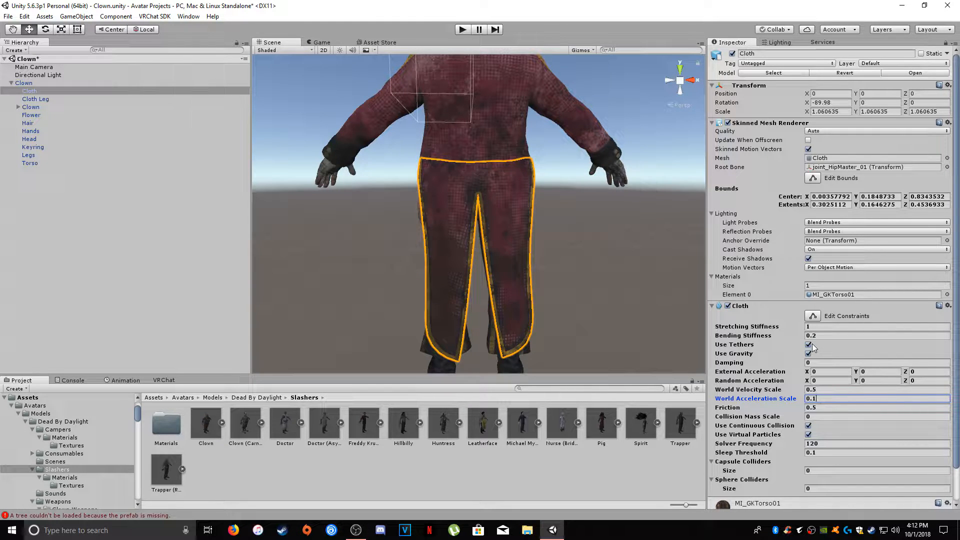
mouse_move(633, 307)
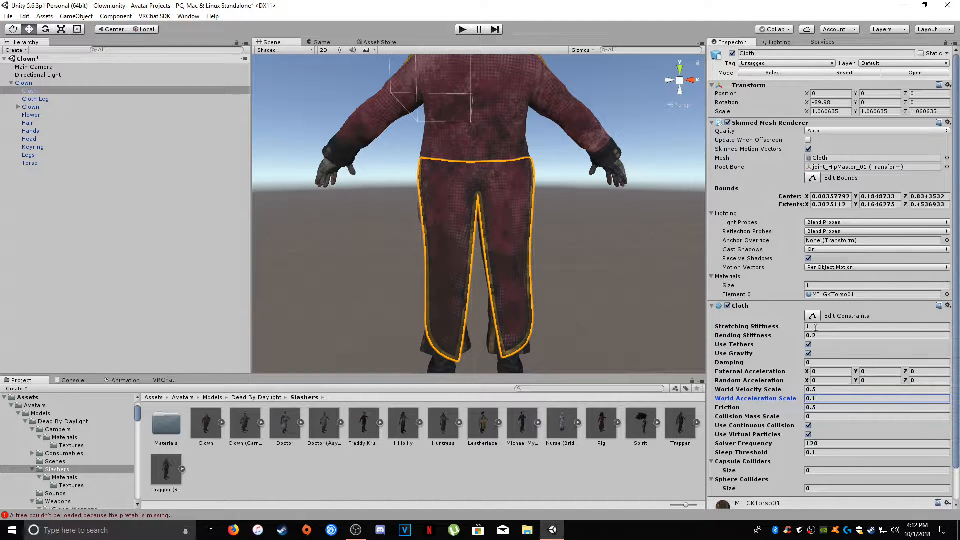
- Edit the skirt's cloth constraints, pinning the top row of waistband vertices at Max Distance 0
left_click(846, 315)
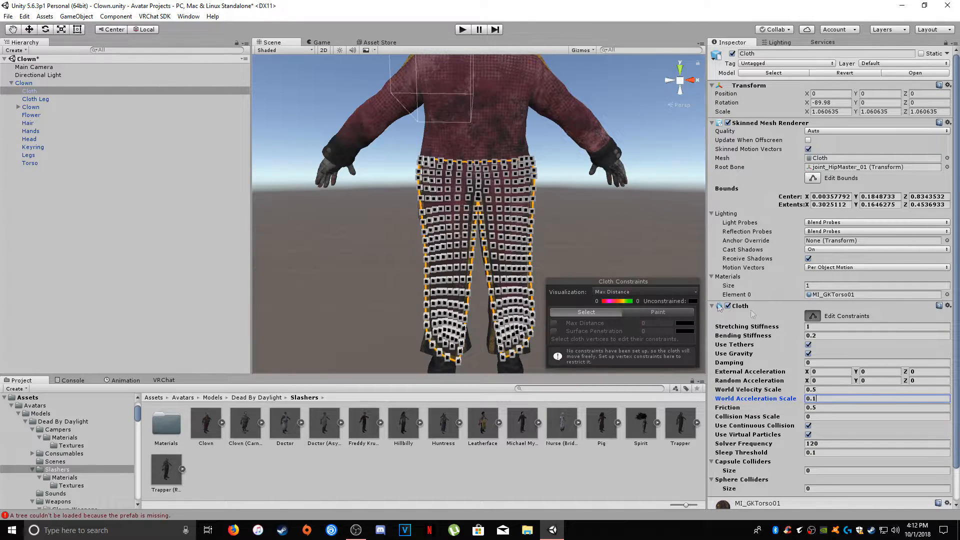
scroll("up", 3)
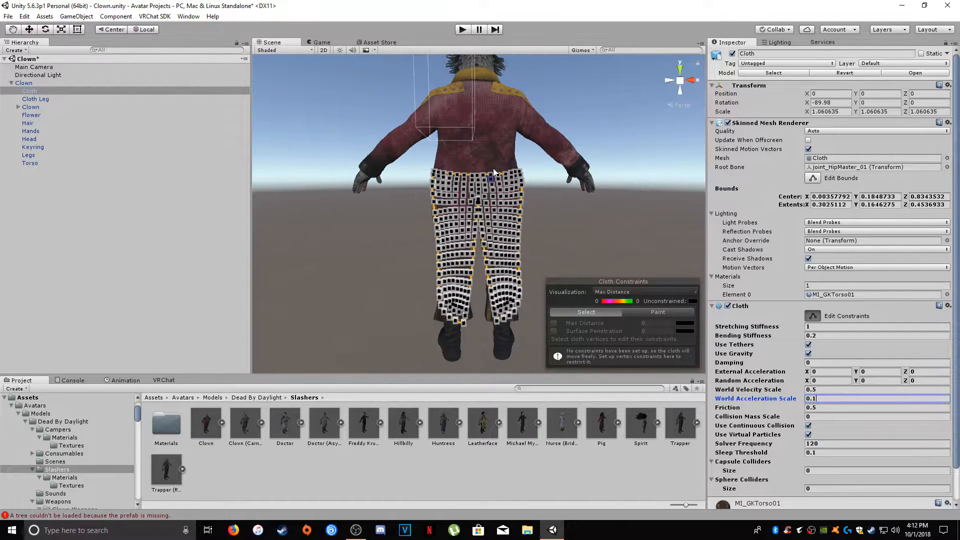
scroll("down", 3)
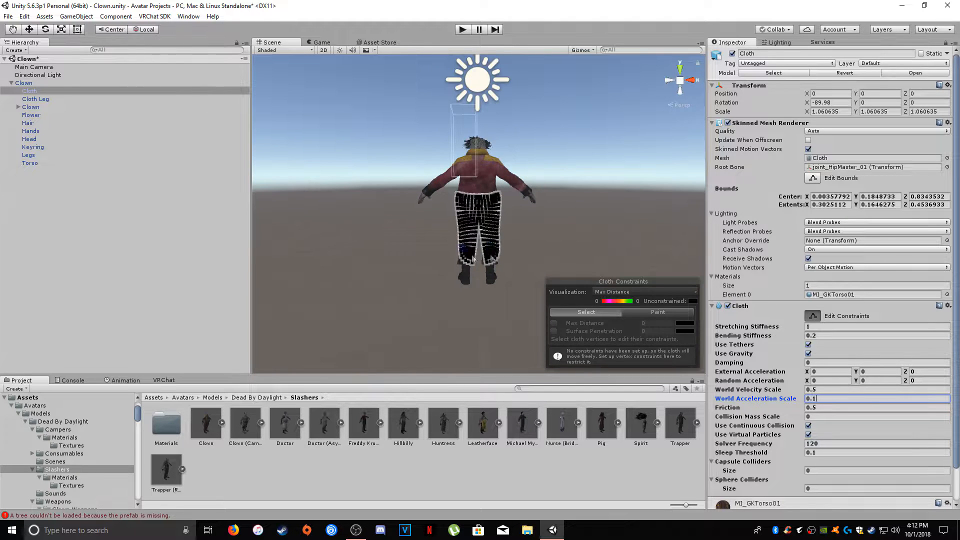
scroll("up", 3)
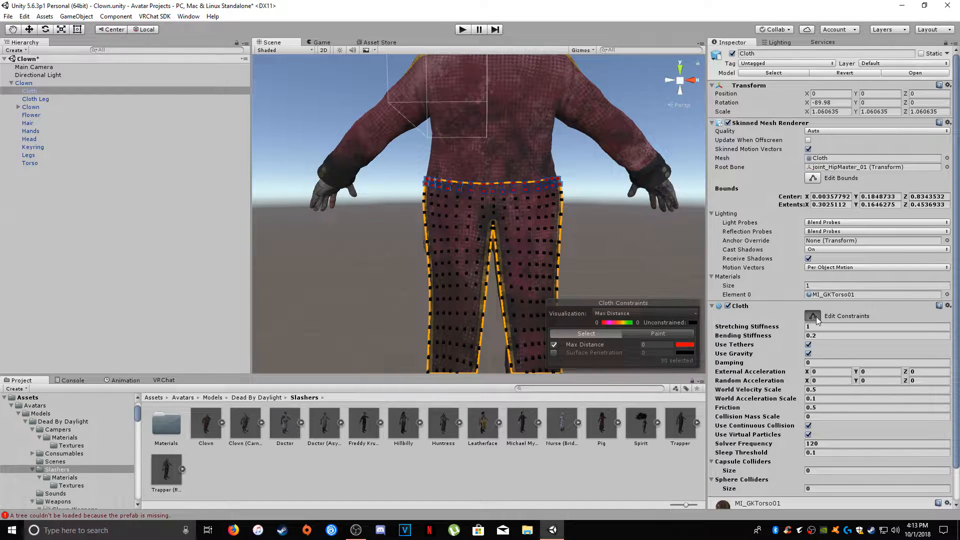
- Exit constraint editing, test the swinging skirt in play mode on Clown, then stop
left_click(813, 316)
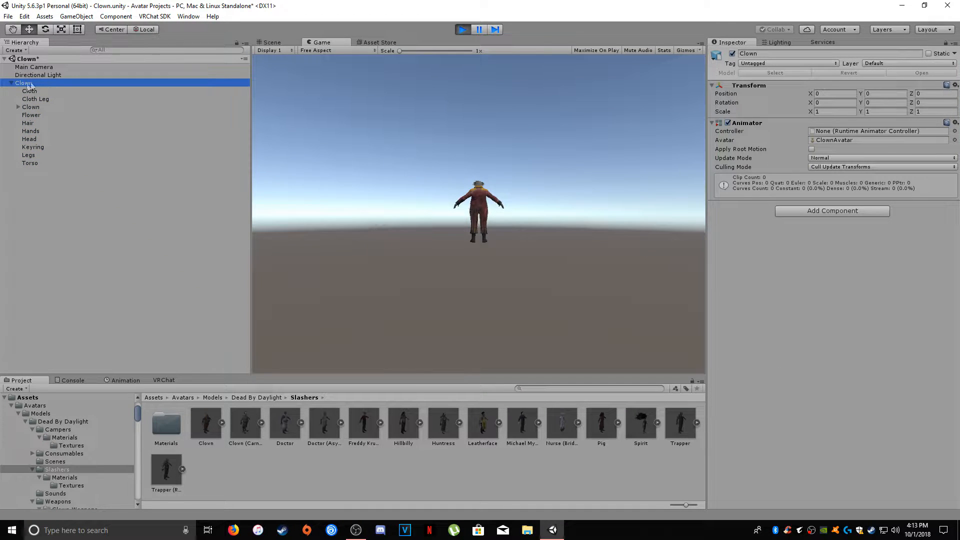
left_click(271, 42)
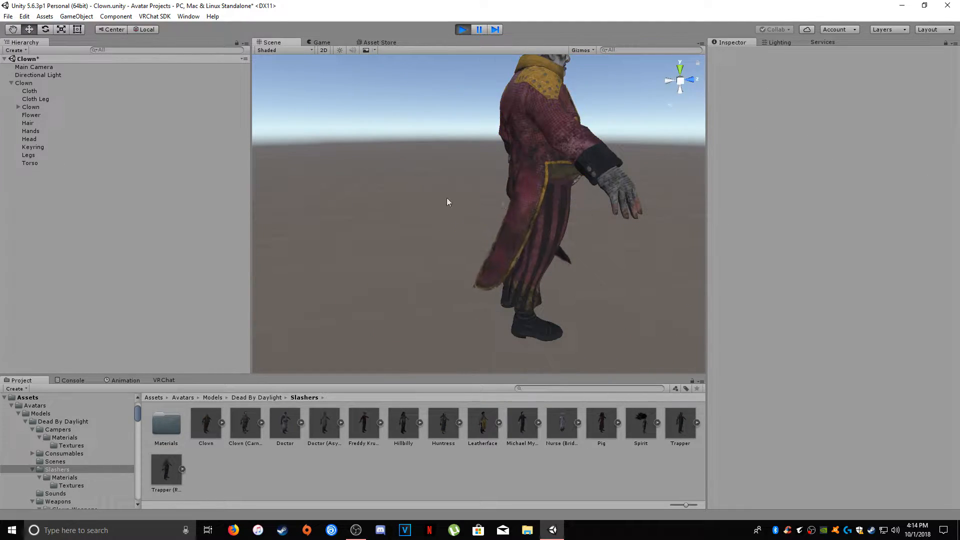
left_click(23, 82)
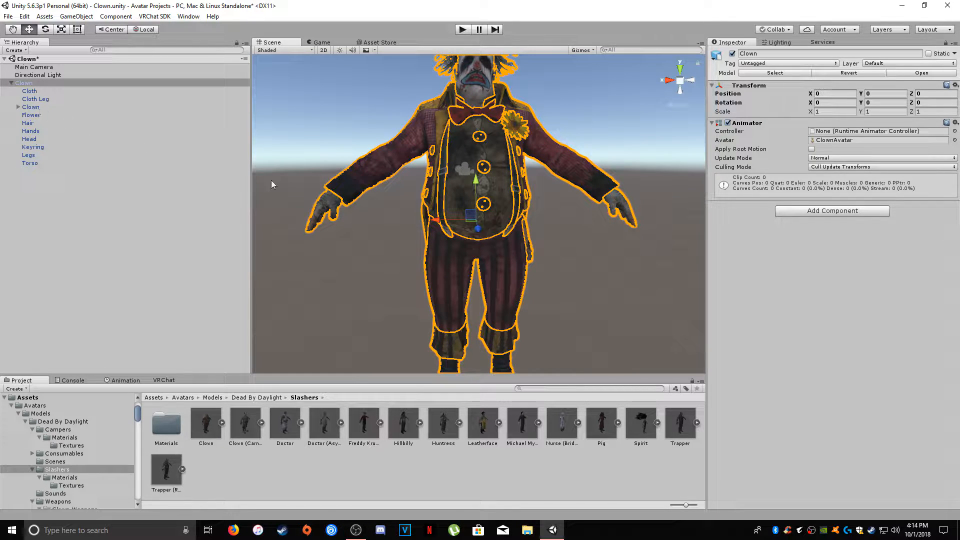
mouse_move(432, 211)
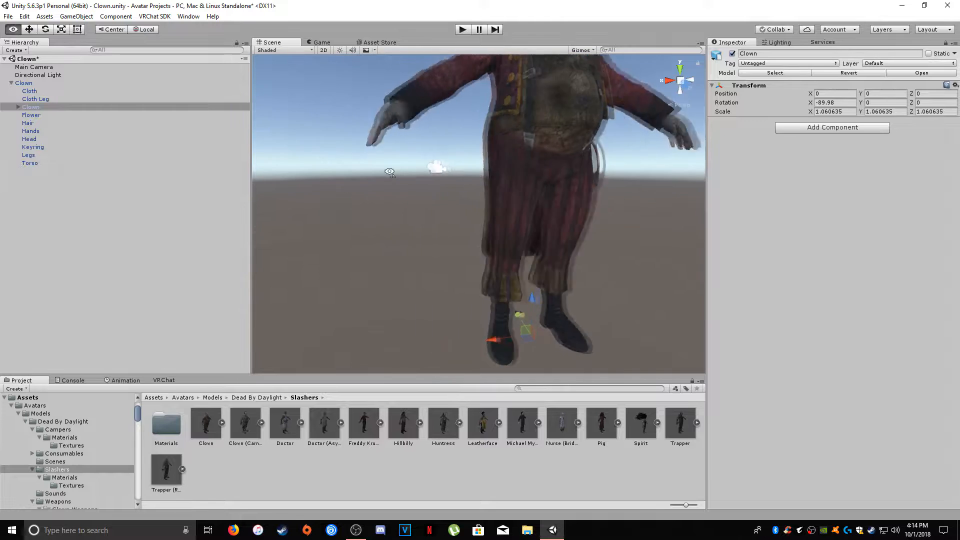
- Expand Clown > joint_Char > joint_HipMaster_01 and create an empty child under the hip bone
left_click(18, 107)
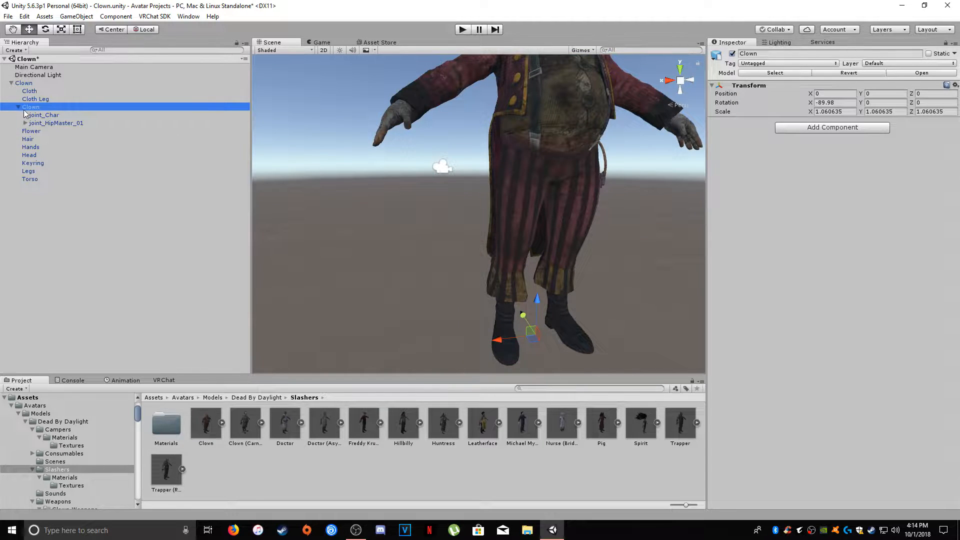
left_click(25, 114)
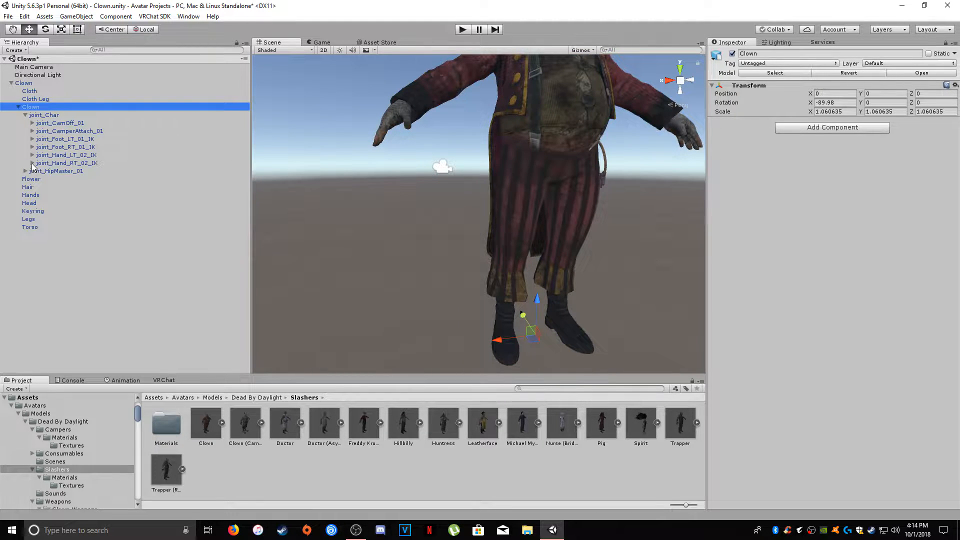
left_click(27, 171)
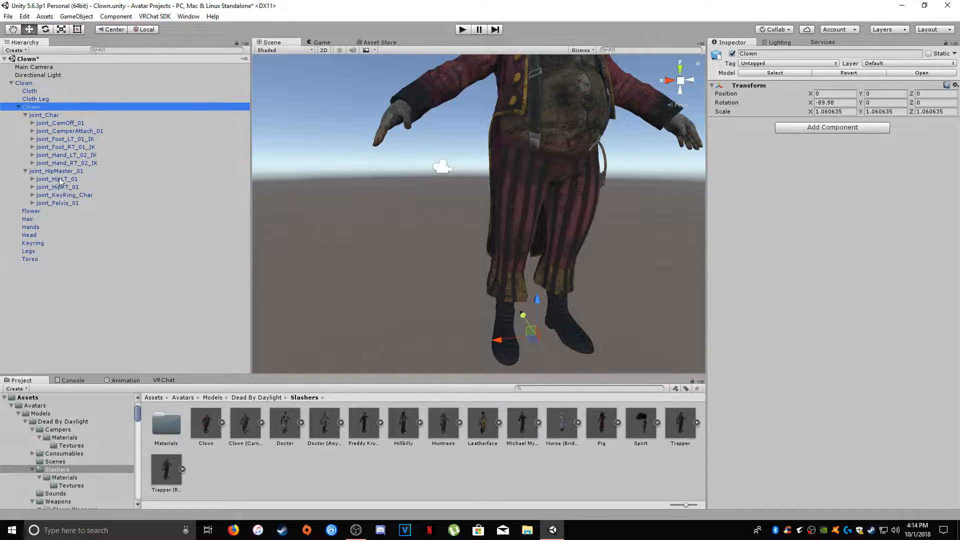
left_click(57, 171)
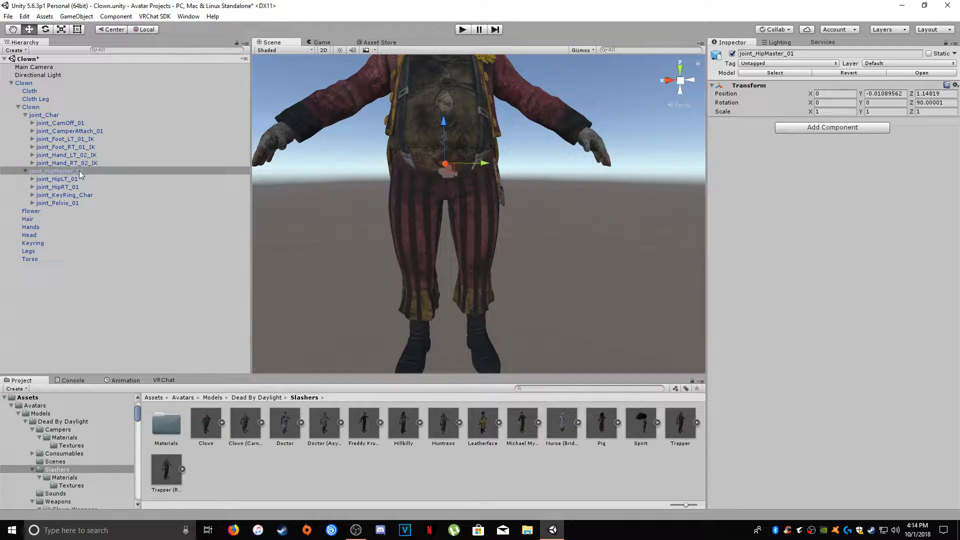
right_click(55, 171)
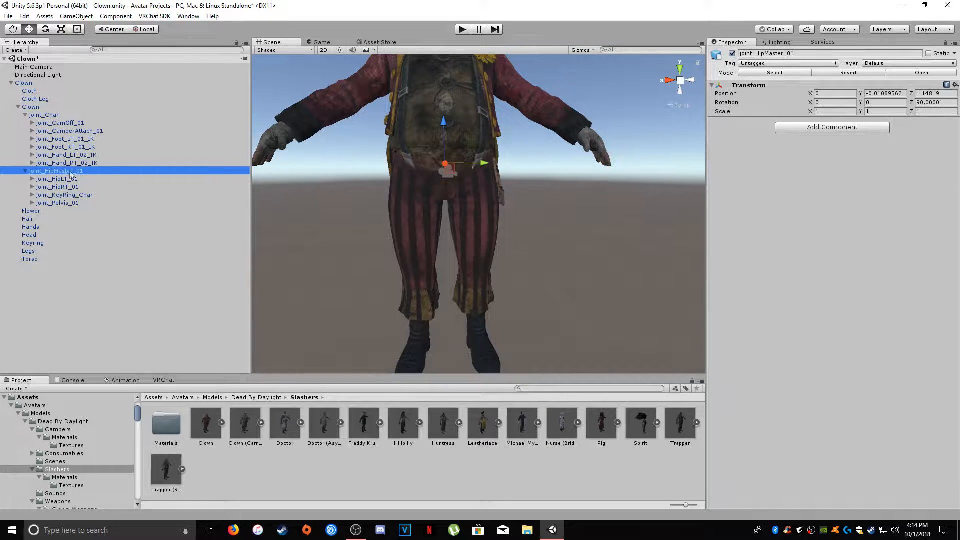
right_click(56, 171)
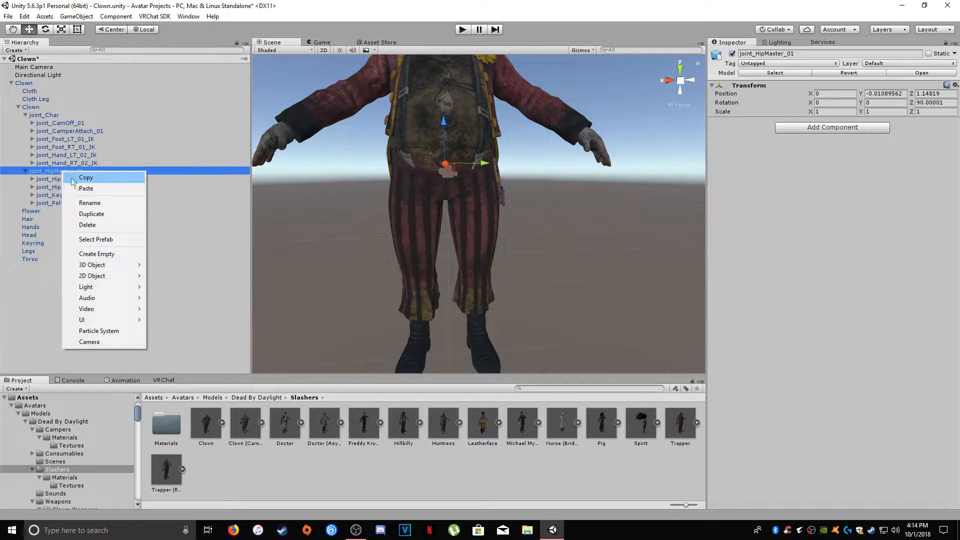
left_click(96, 253)
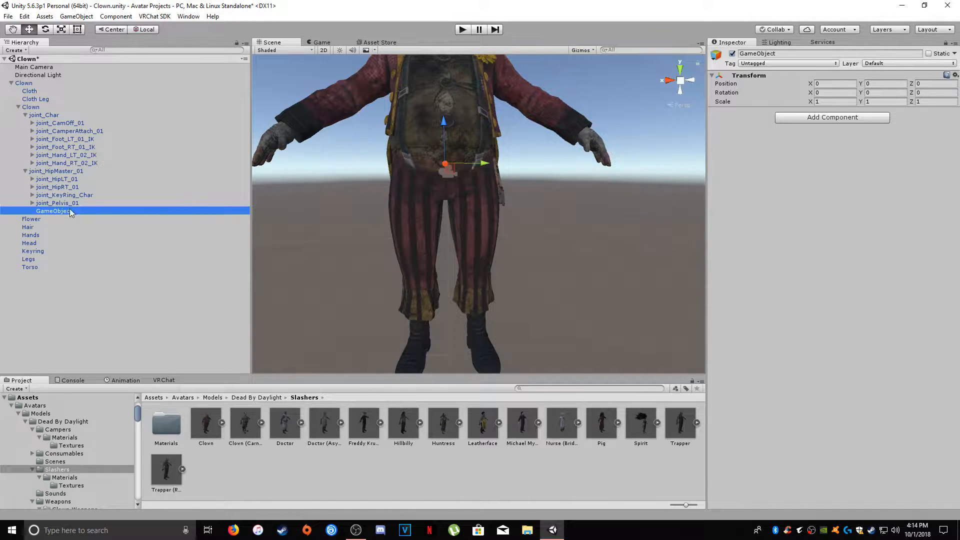
- Add a Capsule Collider component to the new empty object
scroll("down", 3)
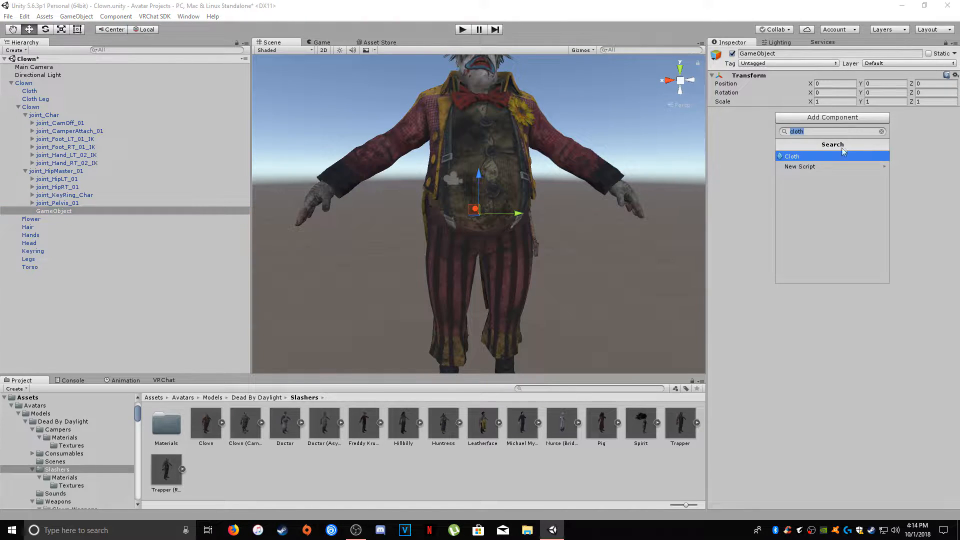
type("cap")
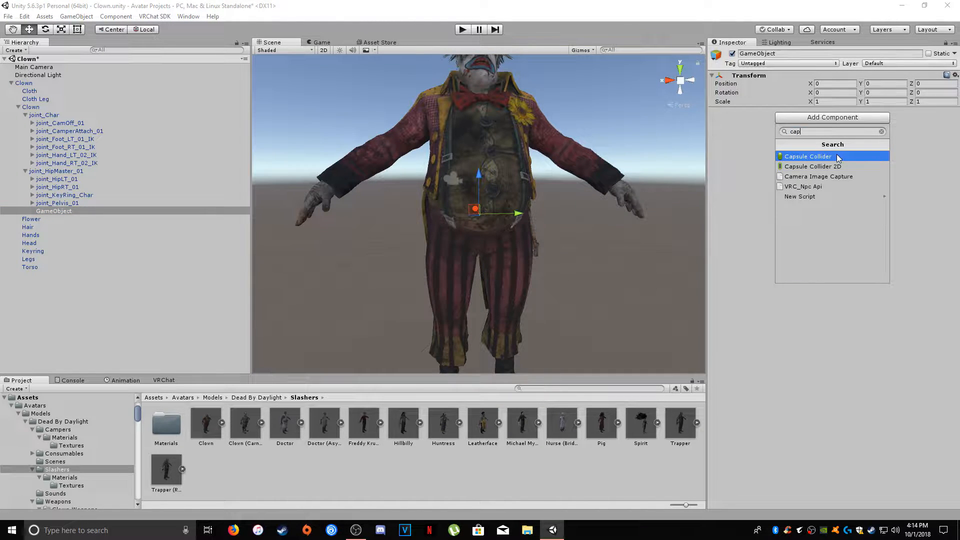
left_click(808, 156)
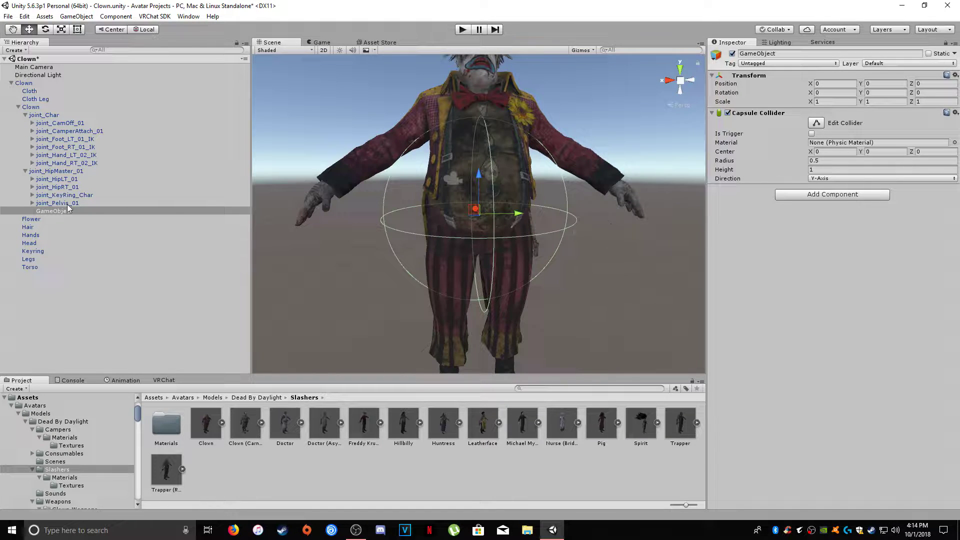
- Rename the new collider object under joint_HipMaster_01 to 'Hip Cap'
double_click(54, 210)
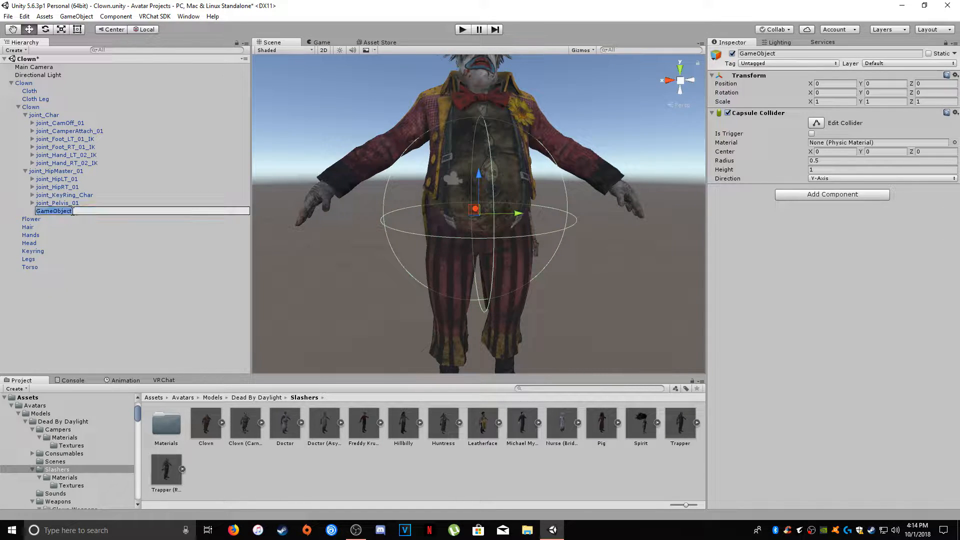
type("H")
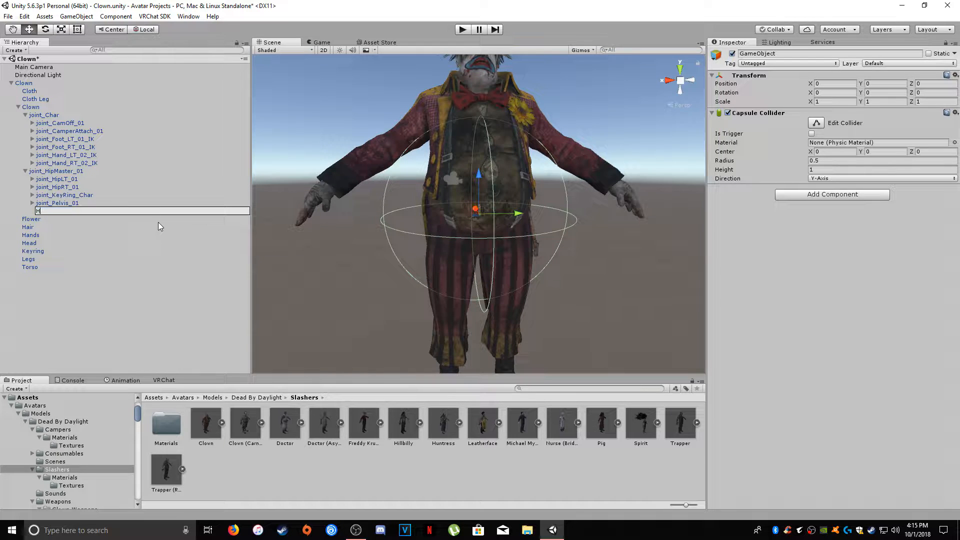
type("ip Cap")
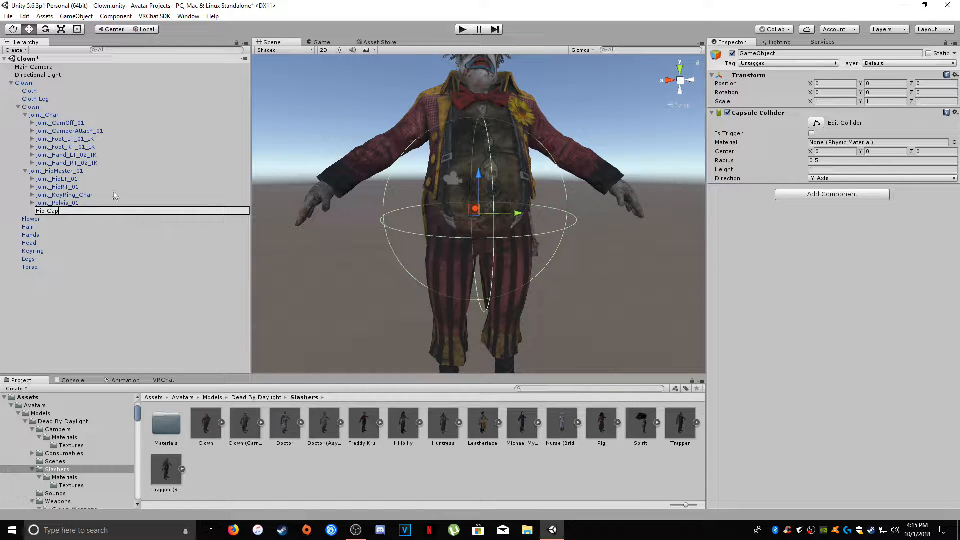
key("Return")
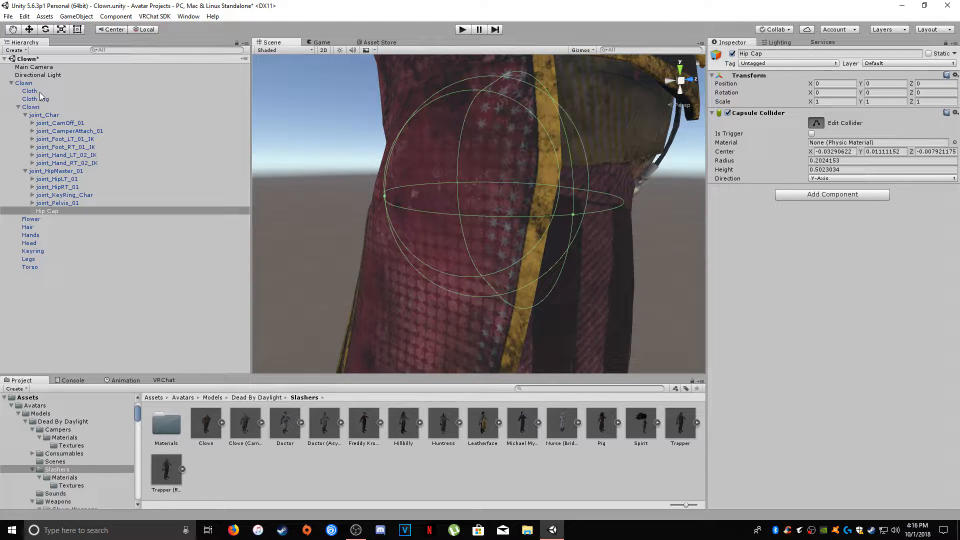
left_click(29, 90)
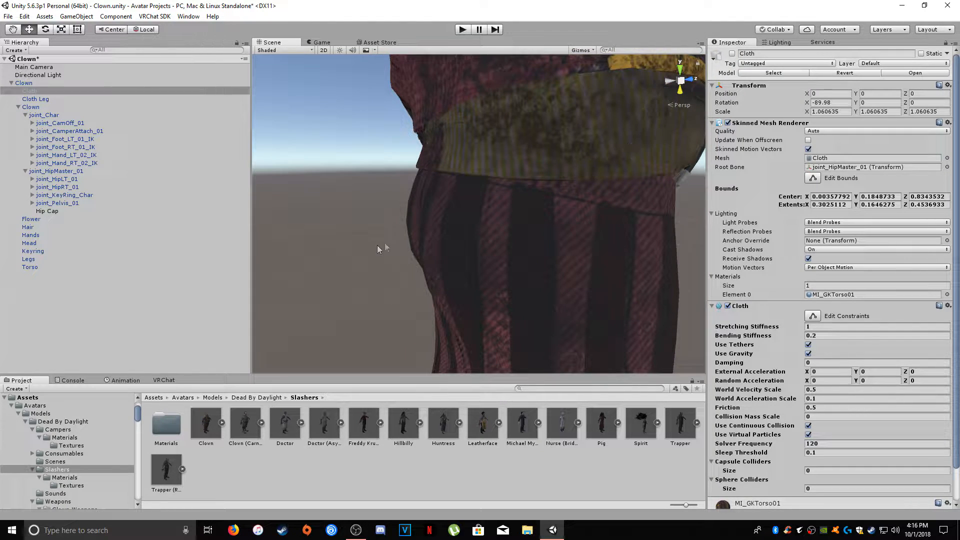
left_click(47, 210)
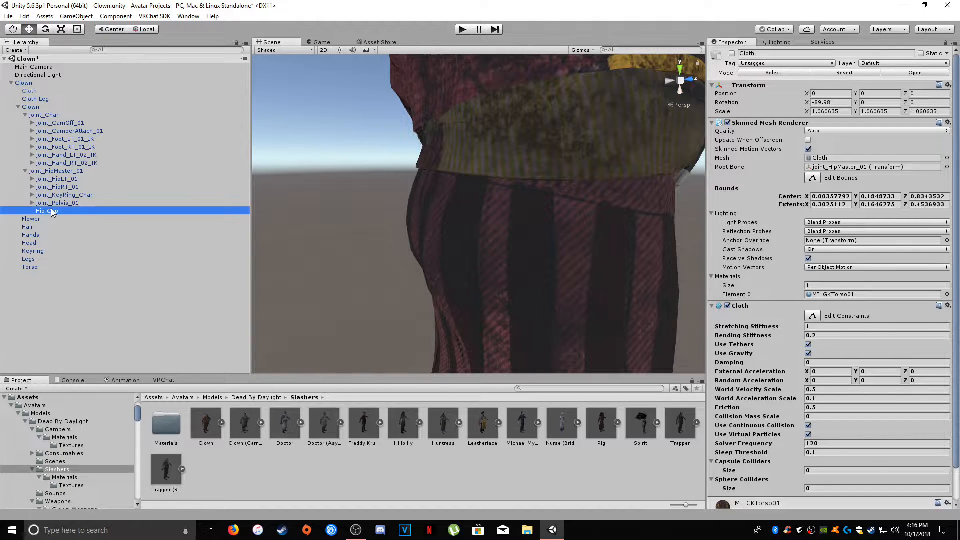
left_click(46, 211)
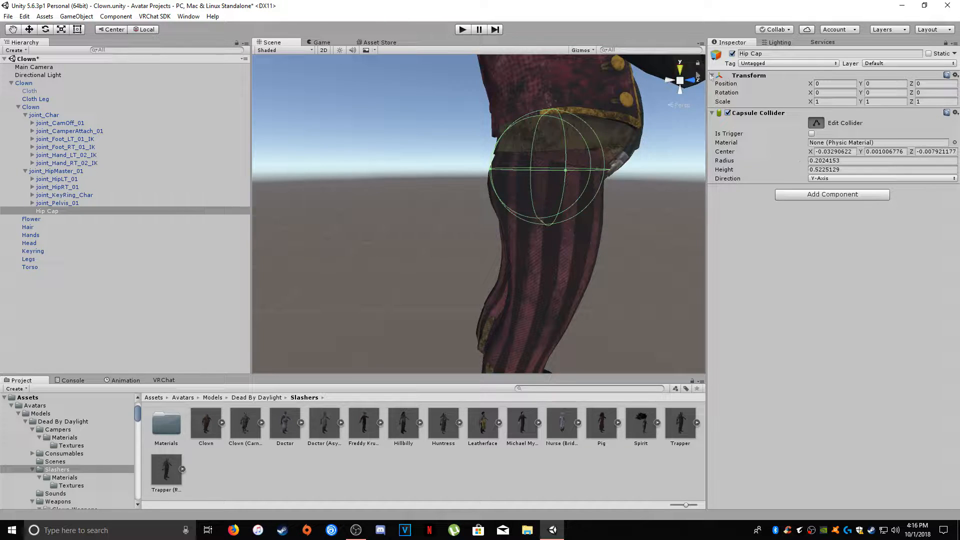
- Finish reshaping the Hip Cap capsule at height about 0.52, centred on the hip
left_click(816, 123)
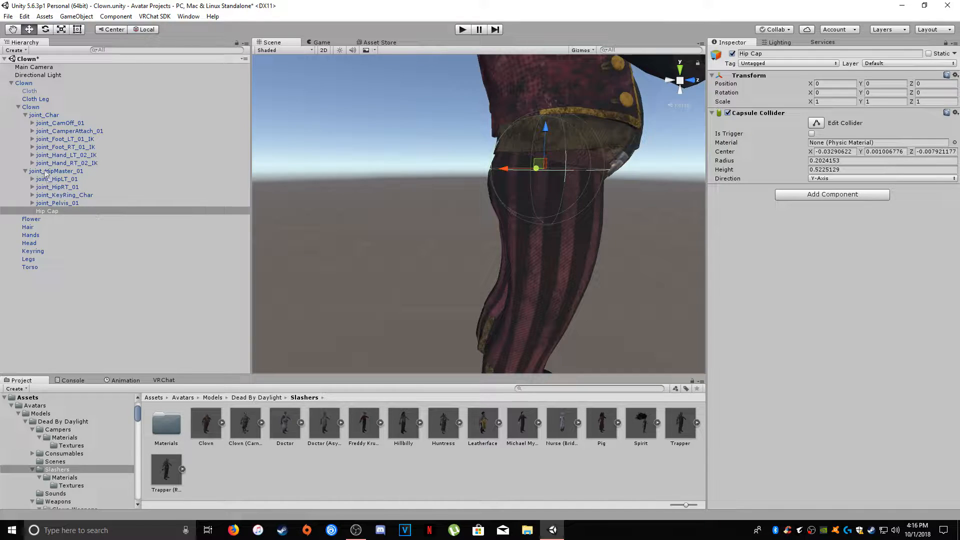
- Select the Cloth skirt, then the Clown root object to view its Animator settings
left_click(29, 90)
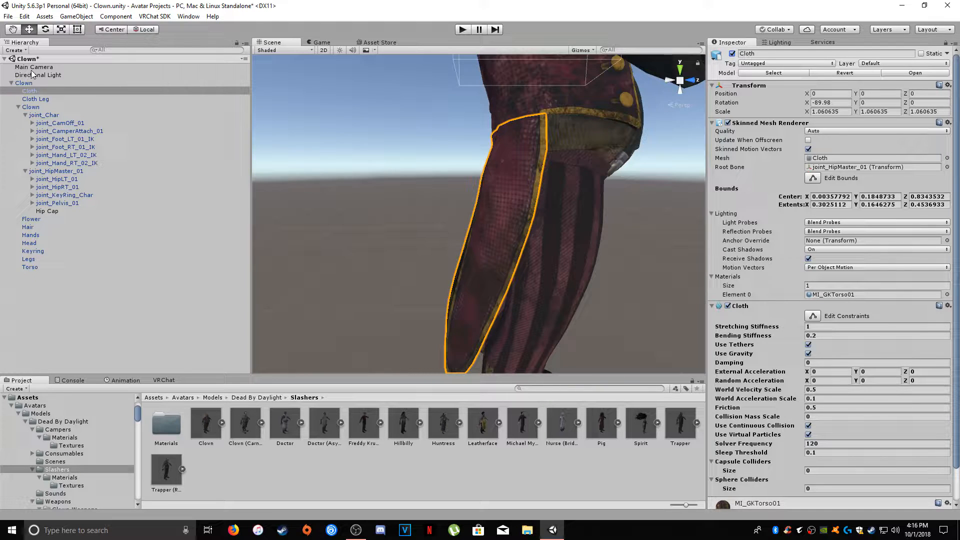
left_click(24, 83)
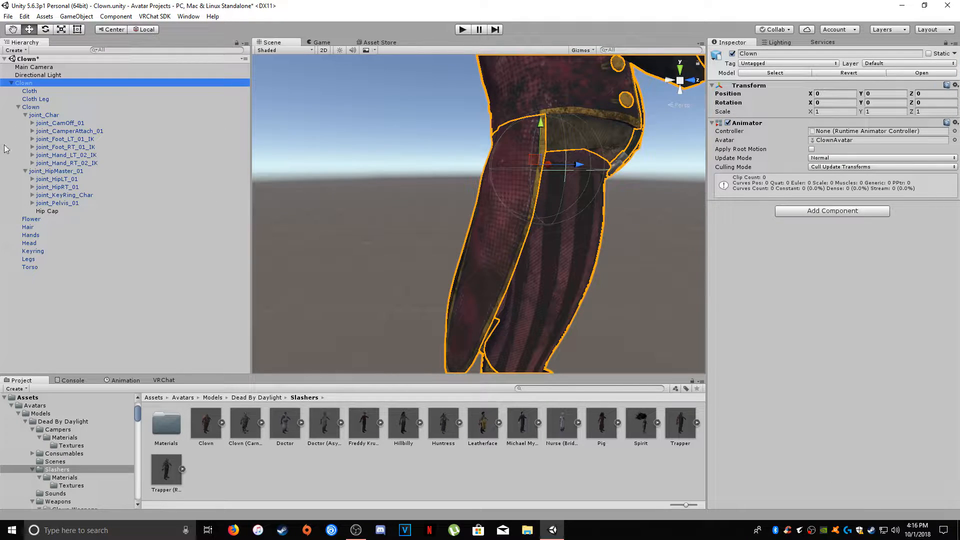
- Set the skirt Cloth's Capsule Colliders size to 1 and assign Hip Cap to Element 0
left_click(29, 91)
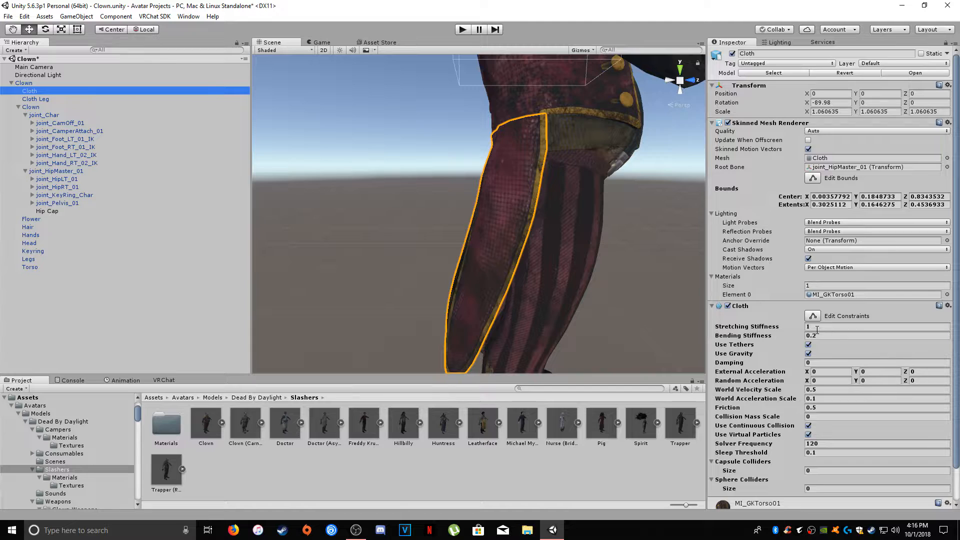
scroll("down", 3)
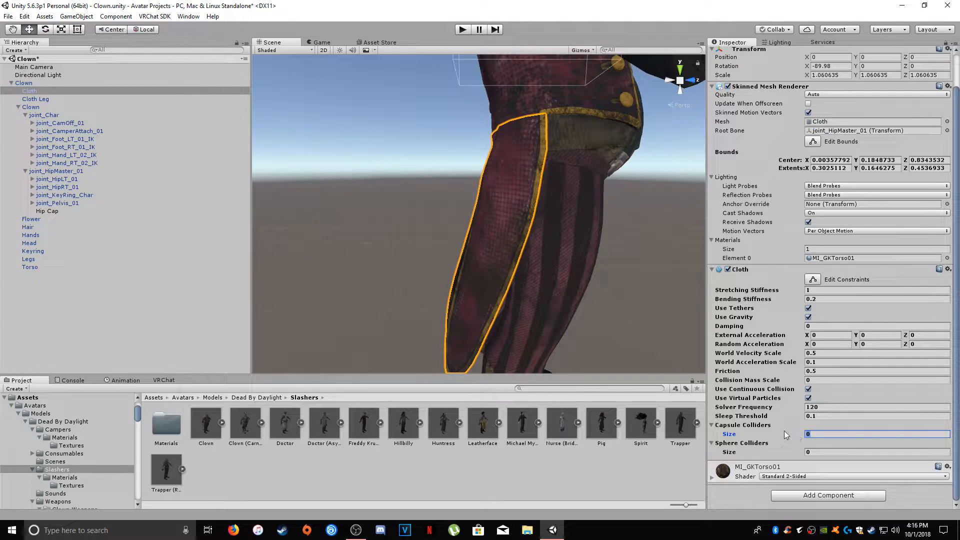
type("1")
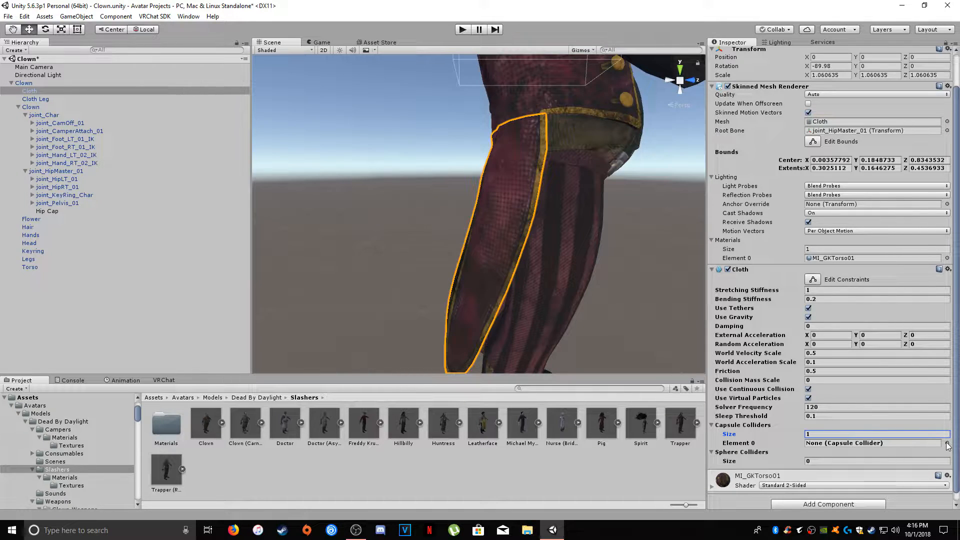
left_click(946, 442)
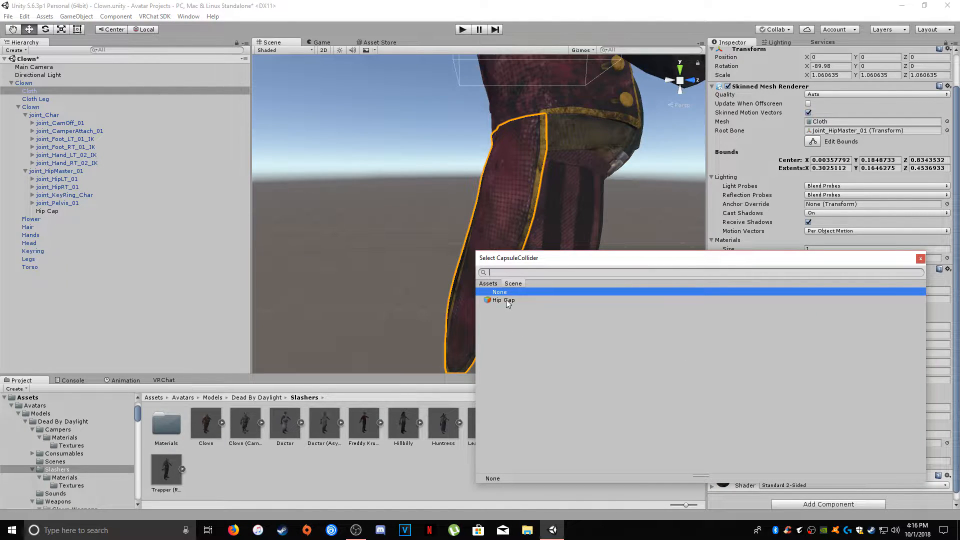
left_click(500, 300)
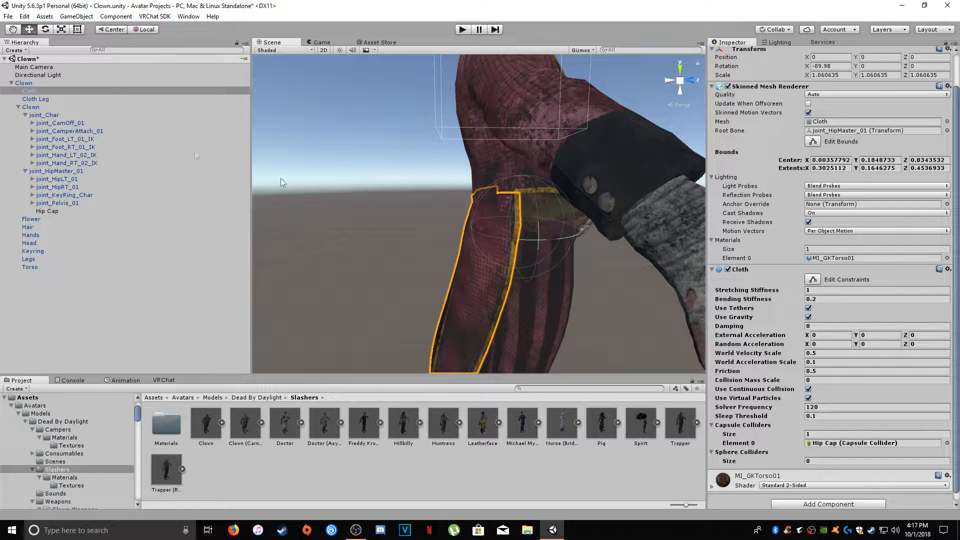
- Run play mode, watch the skirt in the Scene view, and select Hip Cap to tweak
left_click(24, 82)
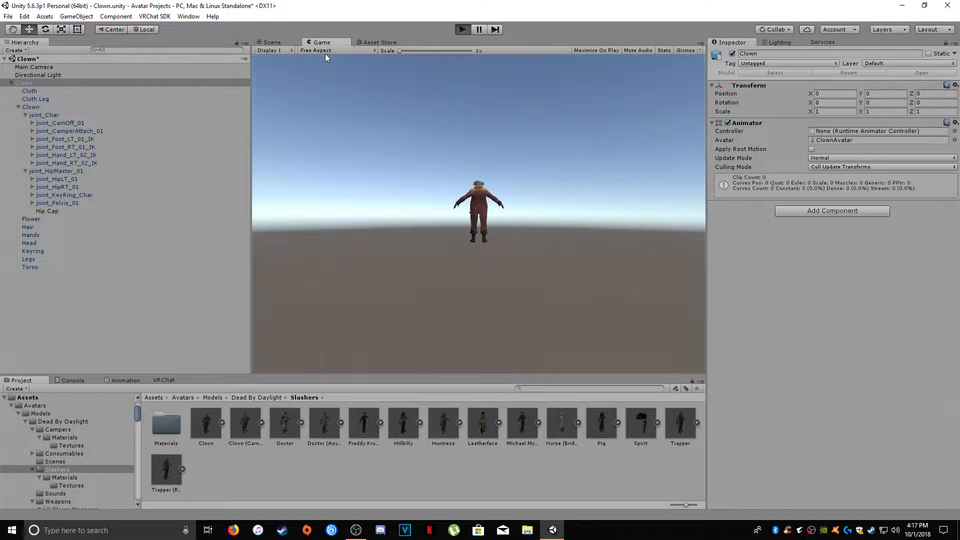
left_click(271, 42)
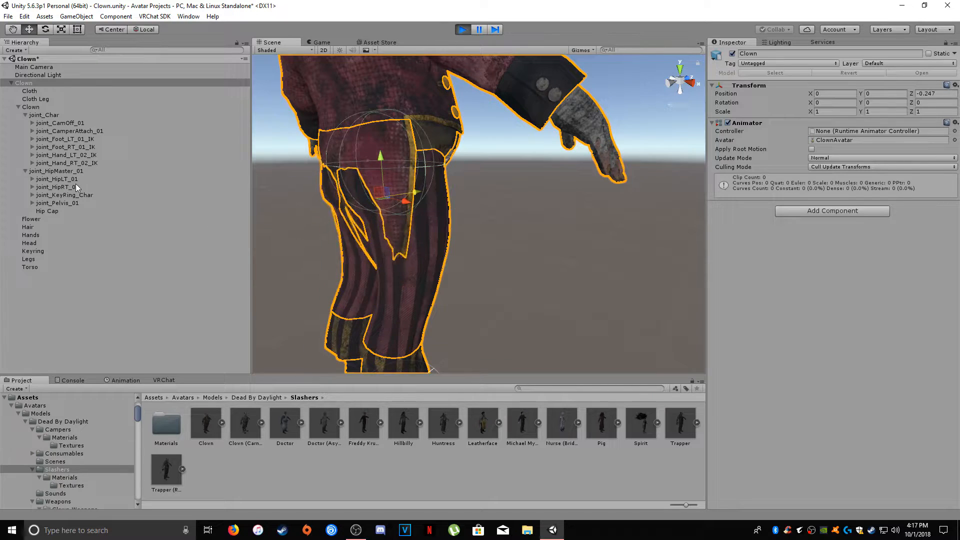
left_click(46, 210)
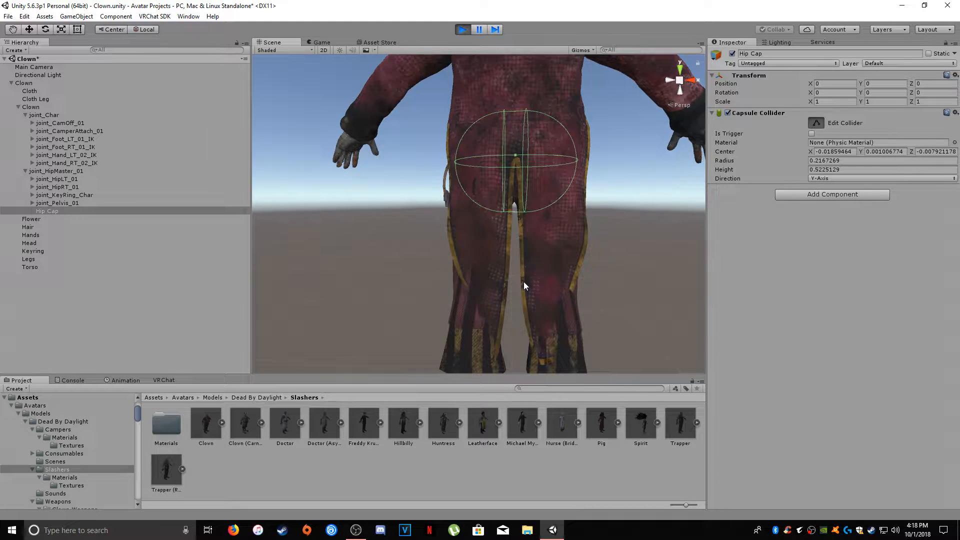
mouse_move(490, 316)
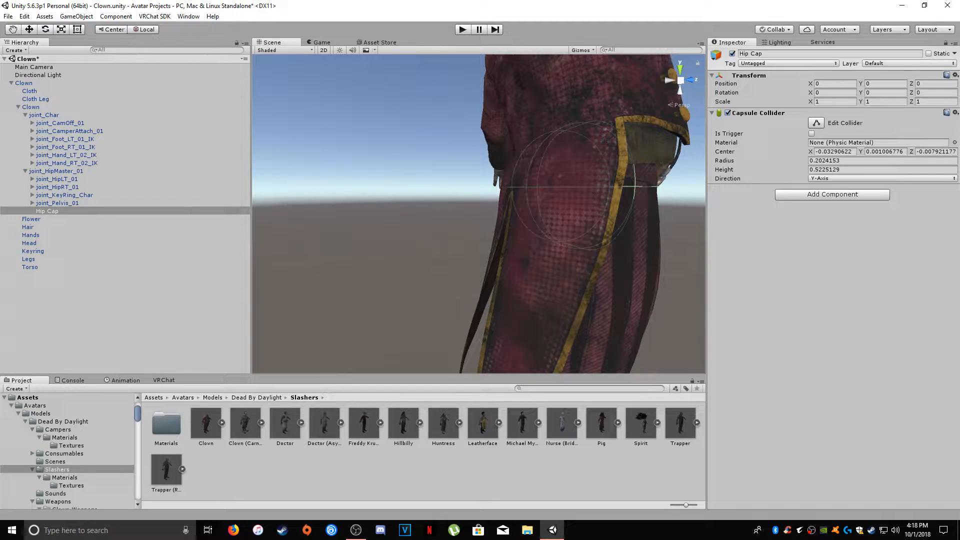
- Paste the play-mode values onto Hip Cap's collider: radius 0.2167269, center X -0.01859464
left_click(949, 112)
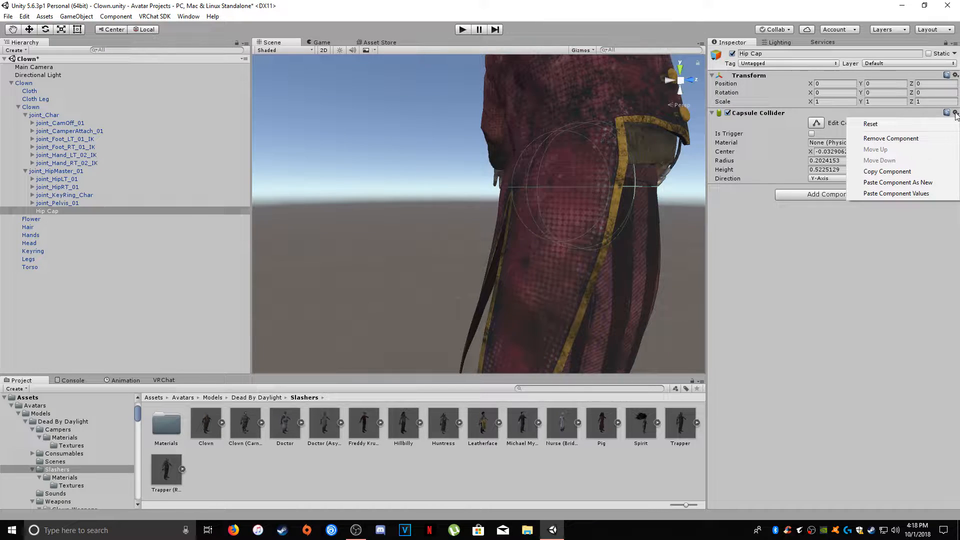
left_click(897, 193)
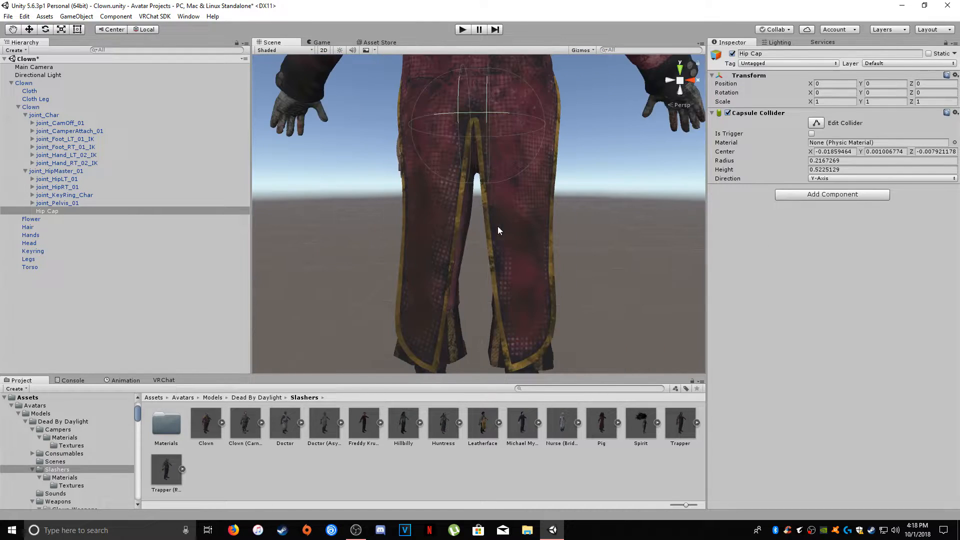
- Check the skirt Cloth's collider list, then add an empty Capsule Collider child under joint_HipLT_01
left_click(35, 98)
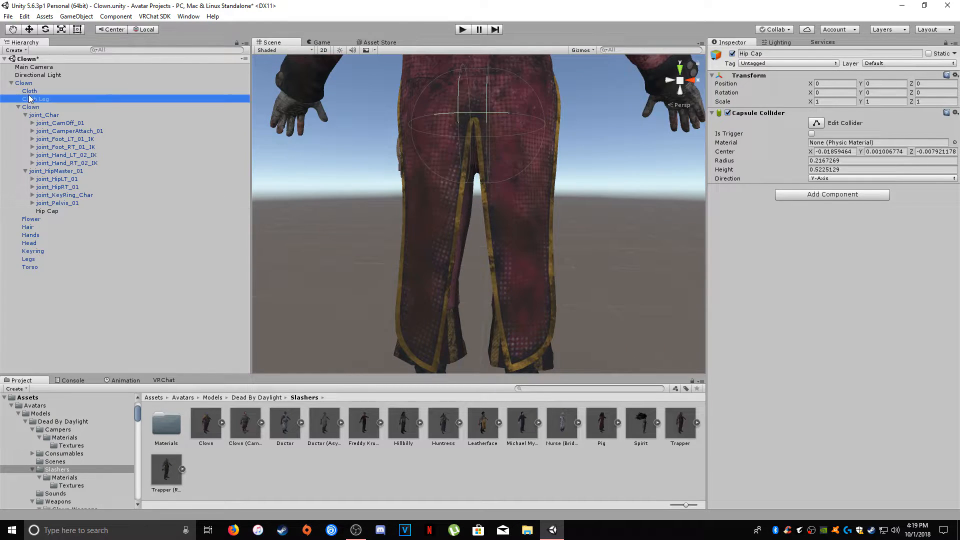
left_click(29, 91)
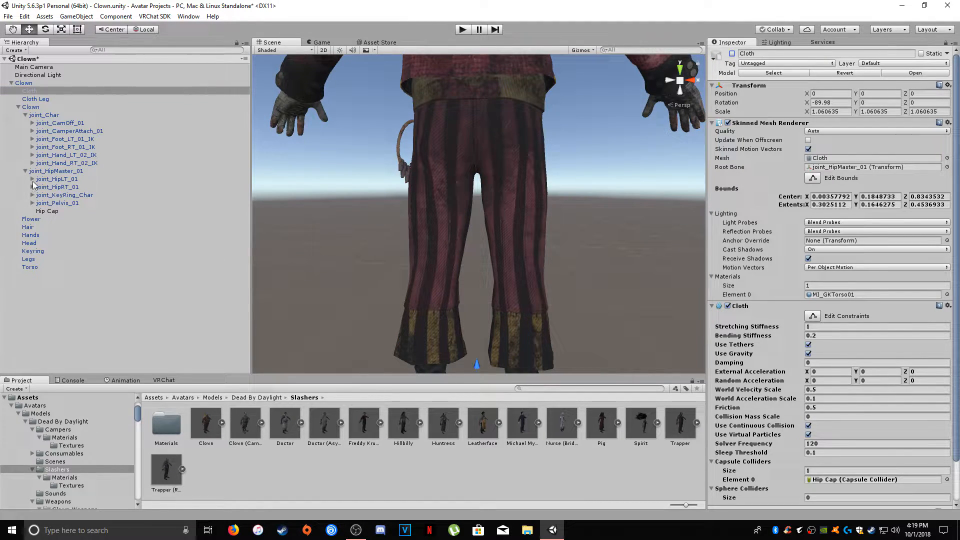
left_click(57, 186)
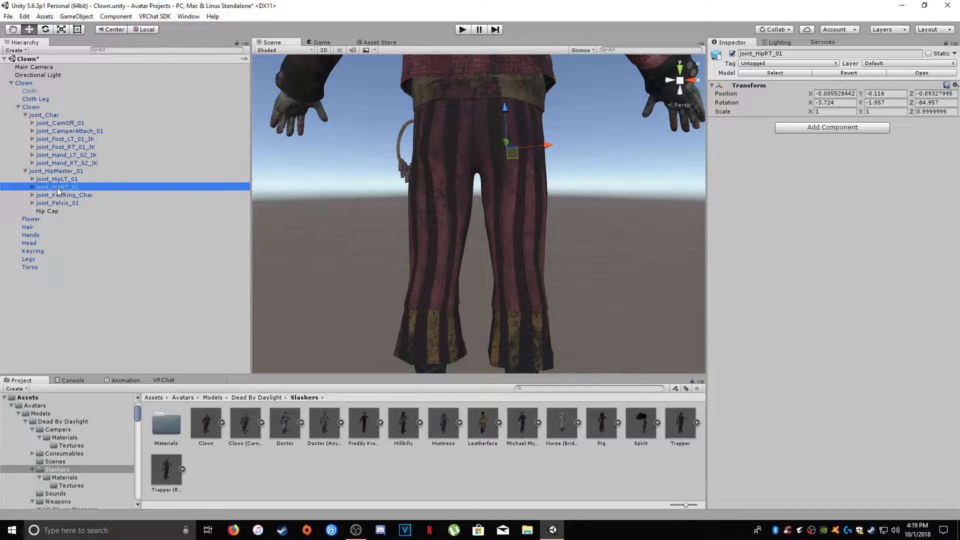
left_click(57, 179)
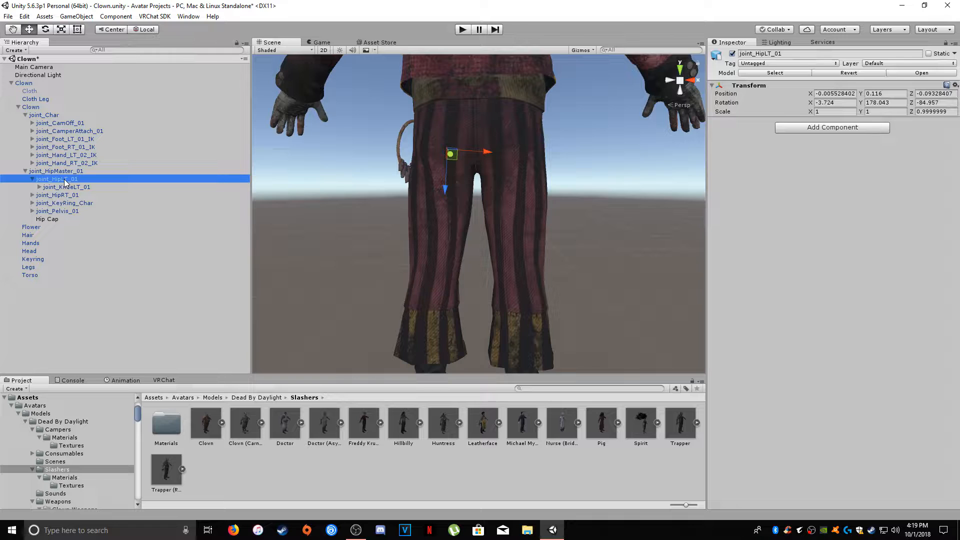
right_click(58, 179)
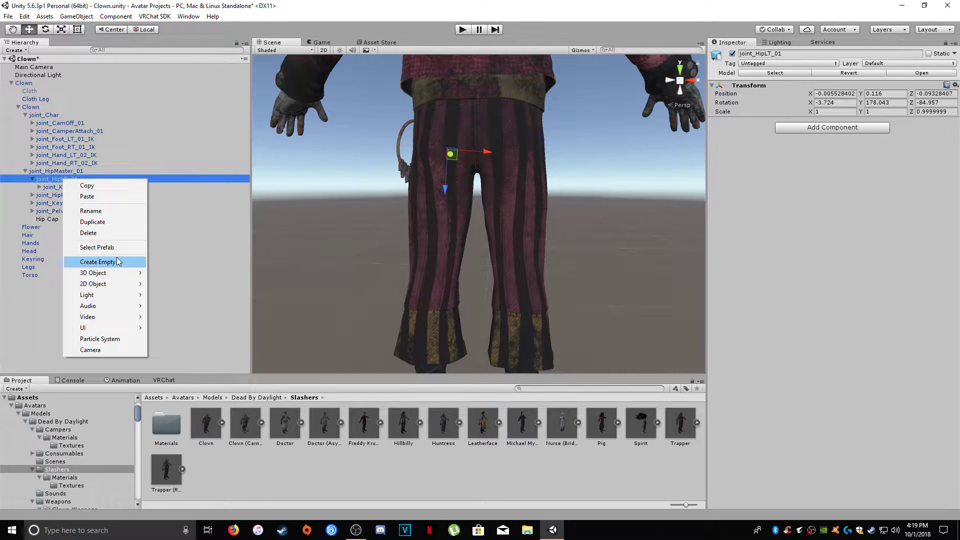
left_click(98, 262)
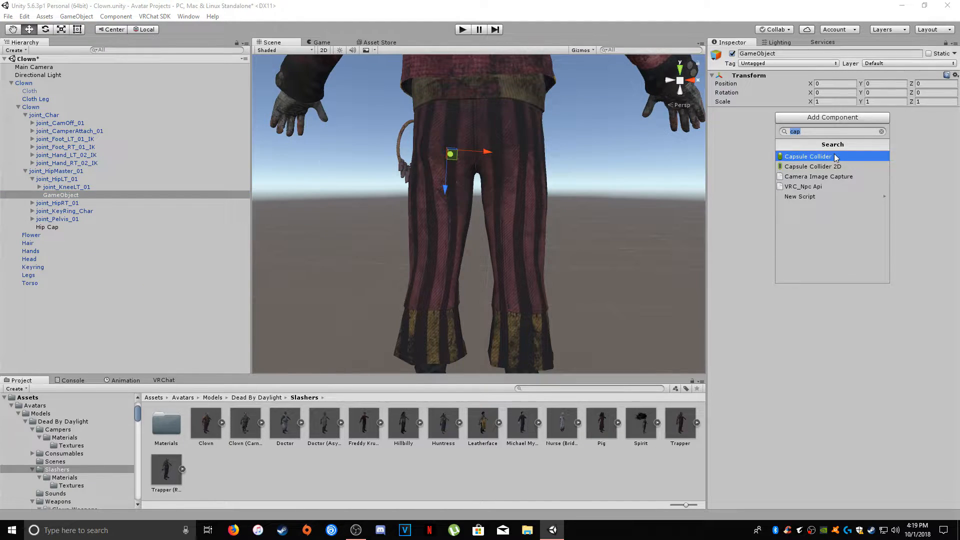
left_click(807, 156)
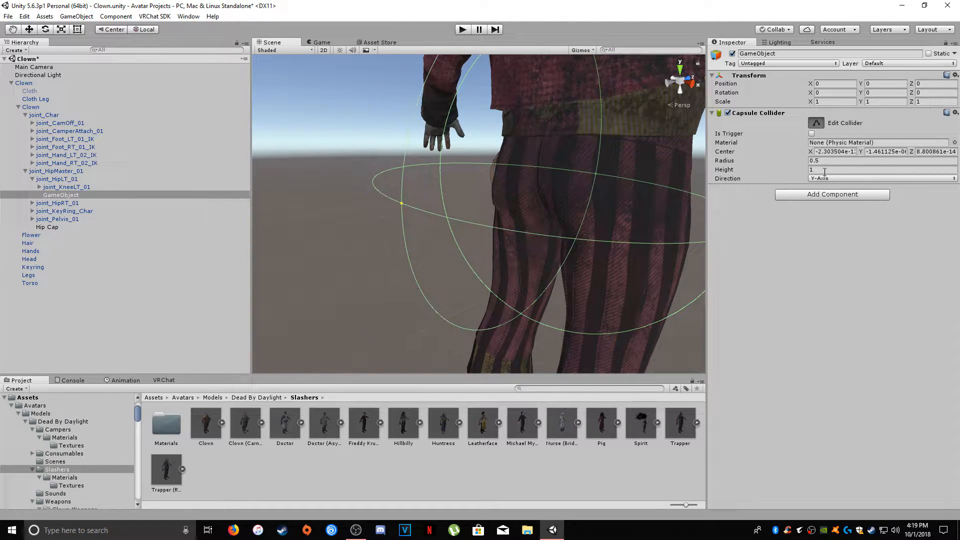
- Set the left-hip collider to Z-Axis and fit it to the thigh: radius 0.129719, height 0.306437
left_click(881, 178)
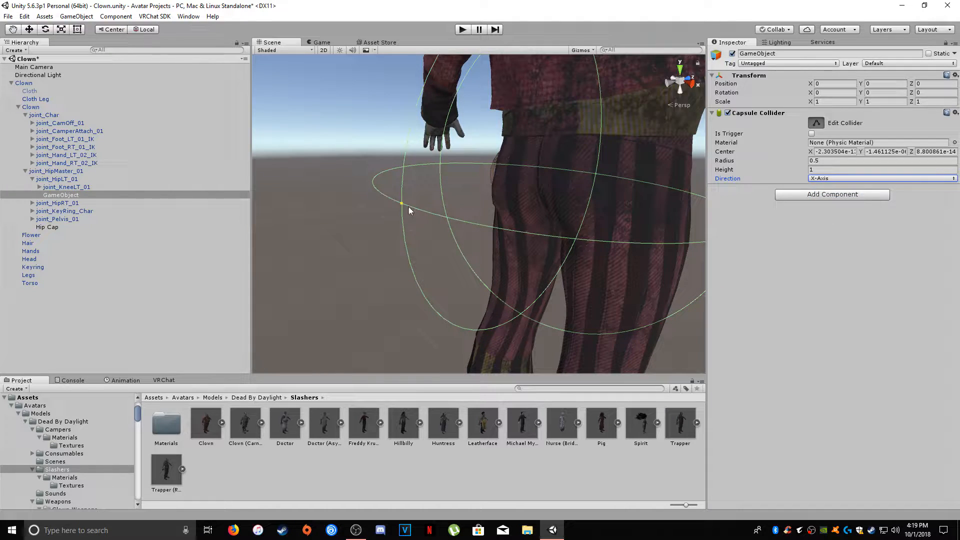
left_click(882, 178)
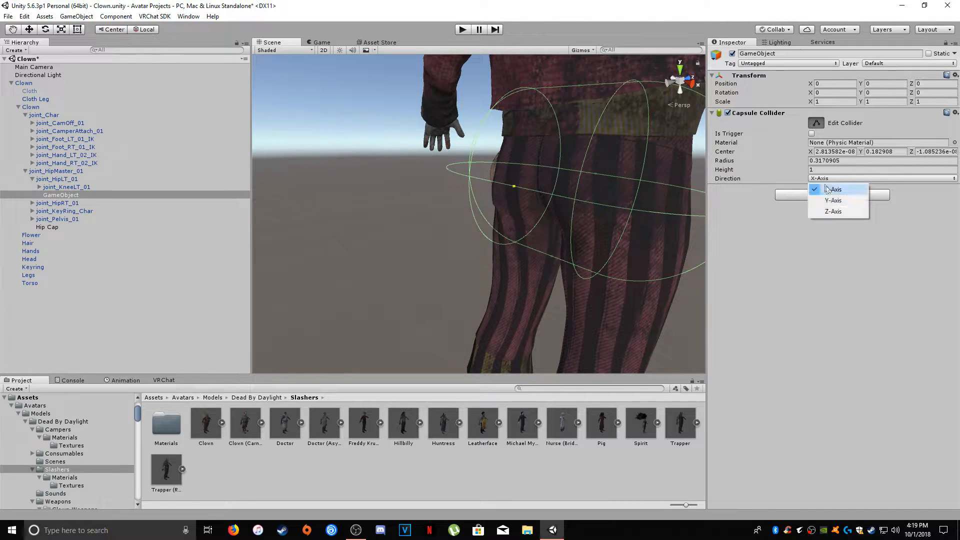
left_click(833, 210)
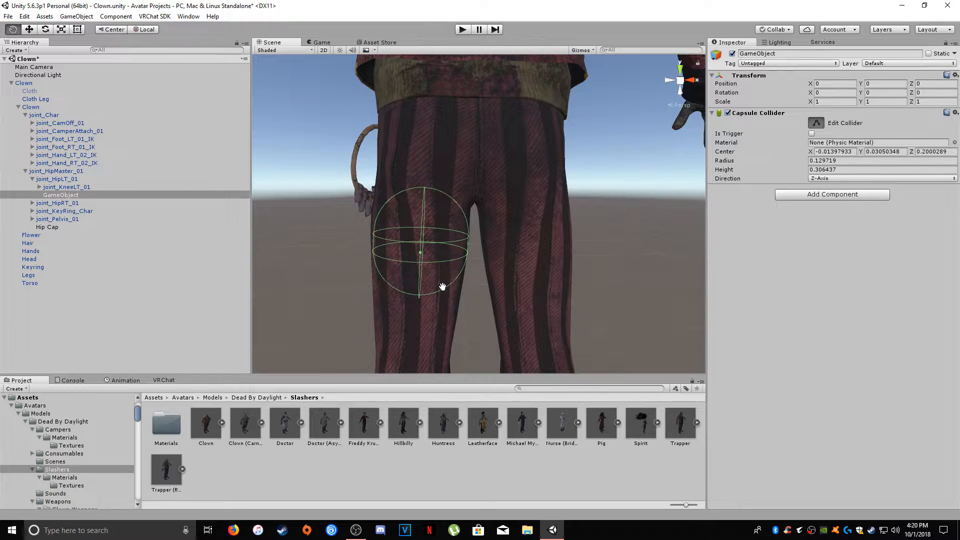
left_click(47, 227)
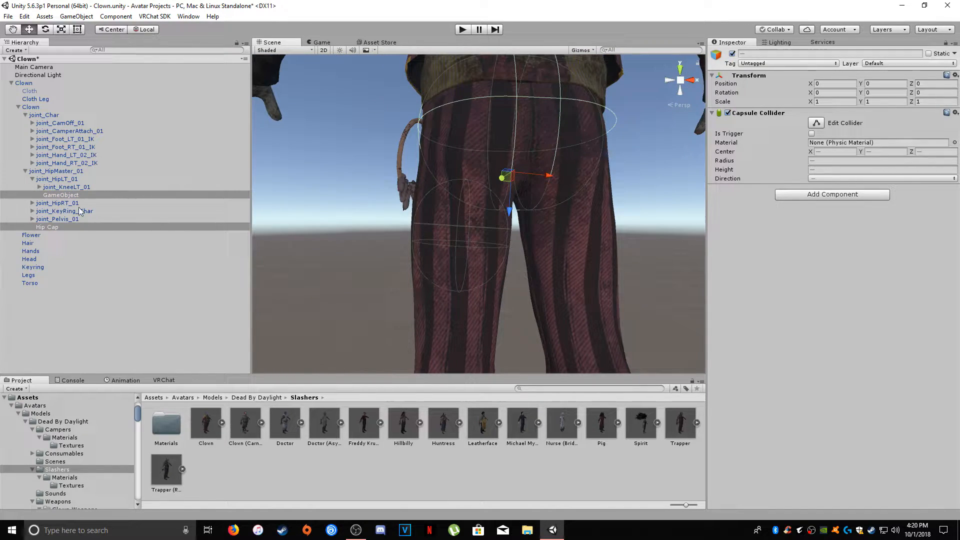
left_click(60, 194)
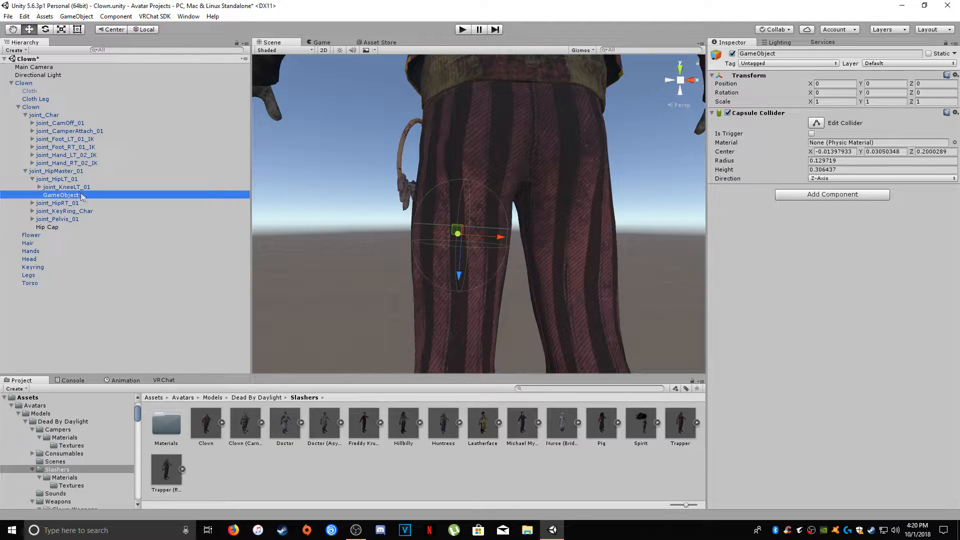
- Rename the left thigh collider object to 'LegL Cap' and copy its capsule collider
left_click(57, 202)
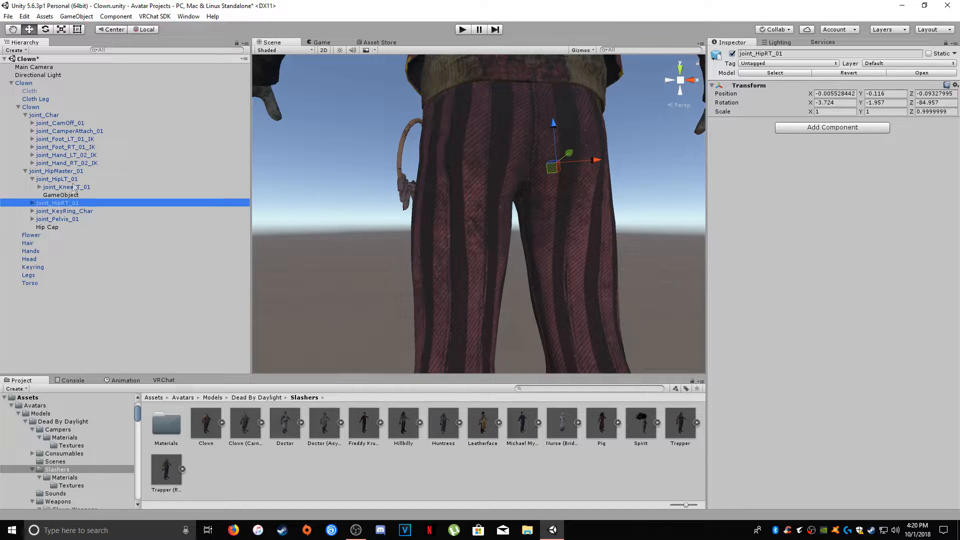
left_click(60, 194)
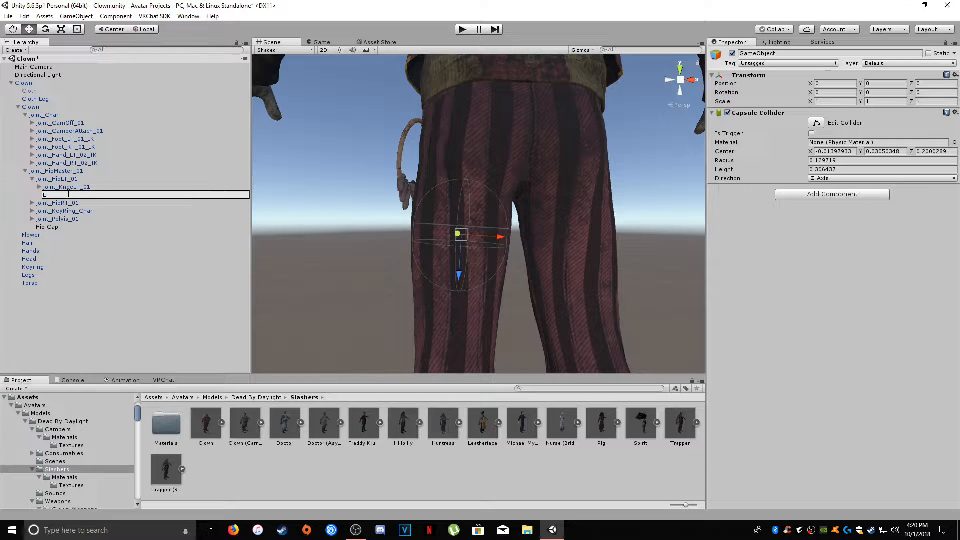
type("LegL Cap")
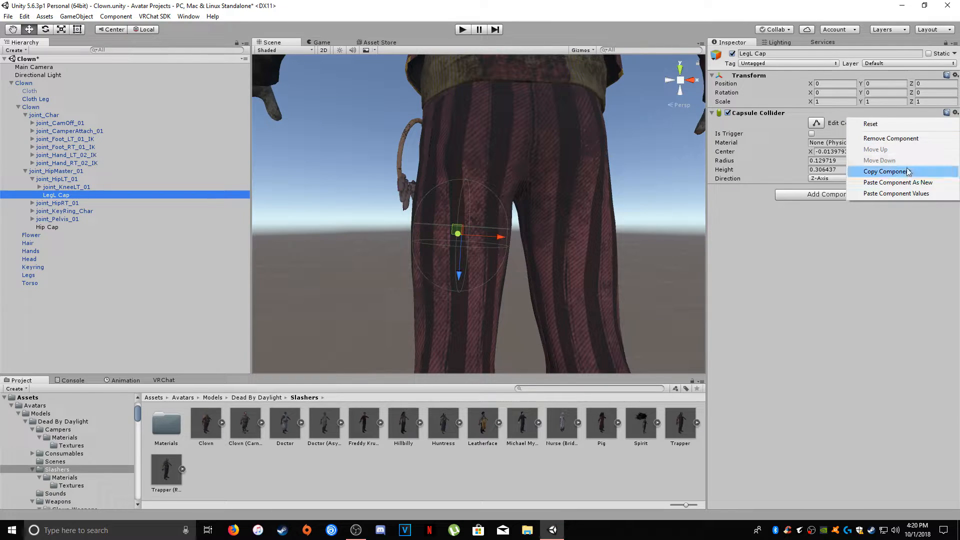
left_click(57, 203)
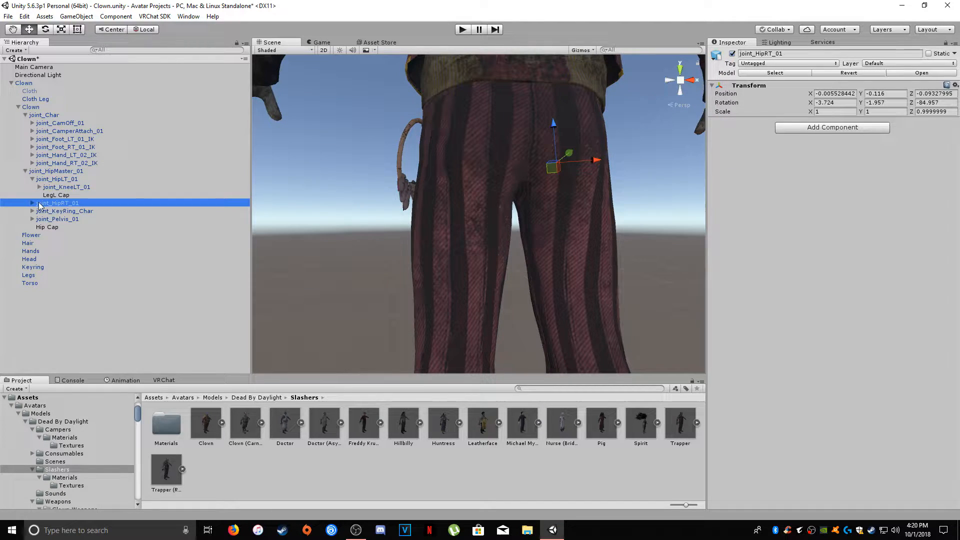
- Create 'LegR Cap' under joint_HipRT_01 and paste the copied capsule collider onto it
right_click(57, 202)
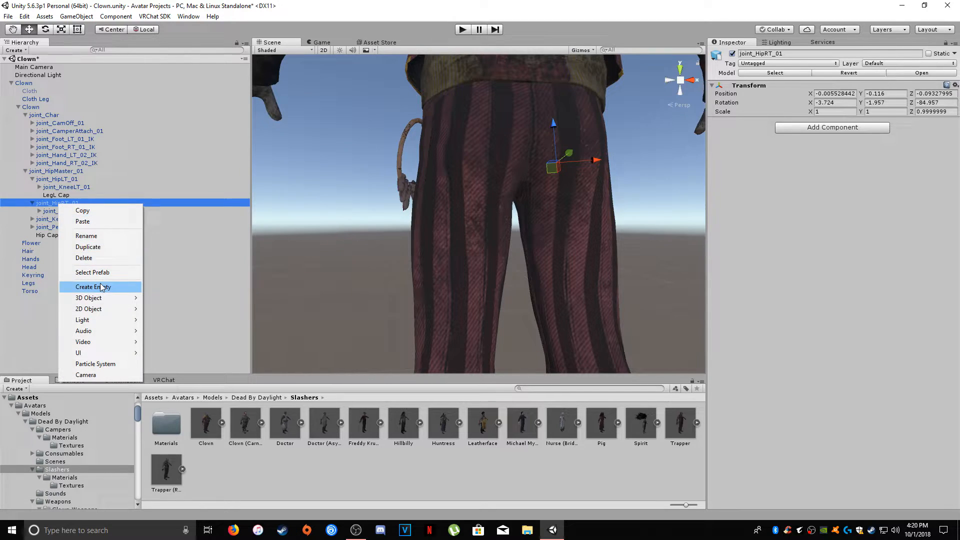
left_click(93, 287)
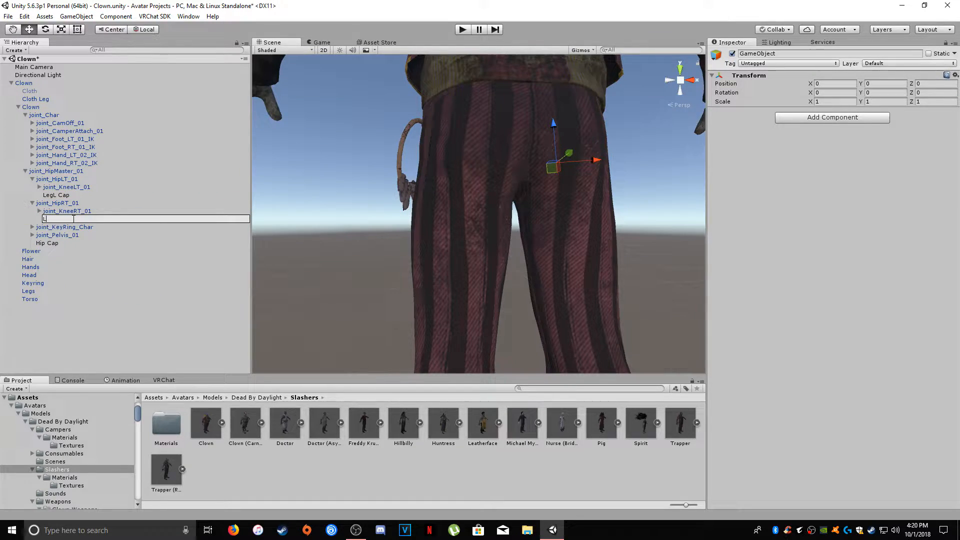
type("LegR Cap")
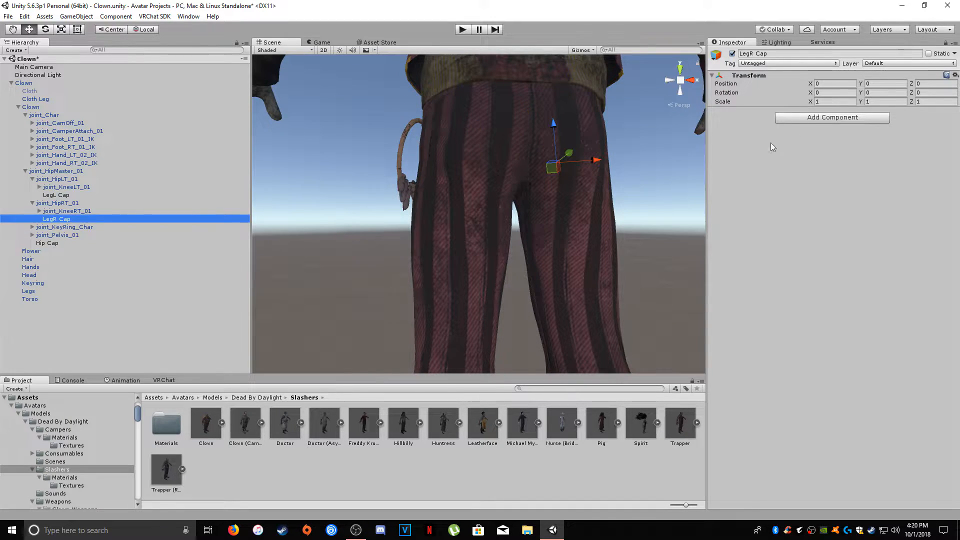
left_click(954, 112)
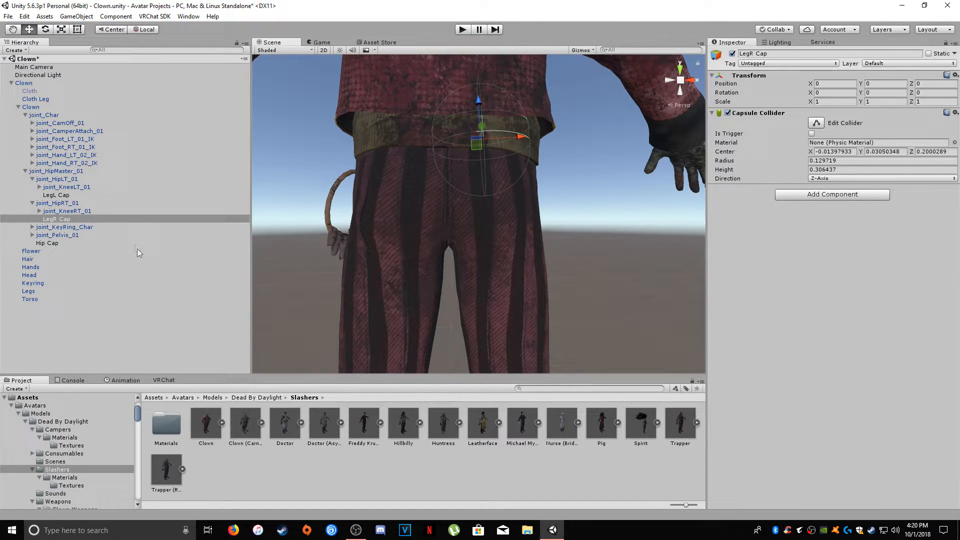
- Reshape LegR Cap's capsule around the right thigh to radius 0.1310402, height 0.3138736
left_click(57, 219)
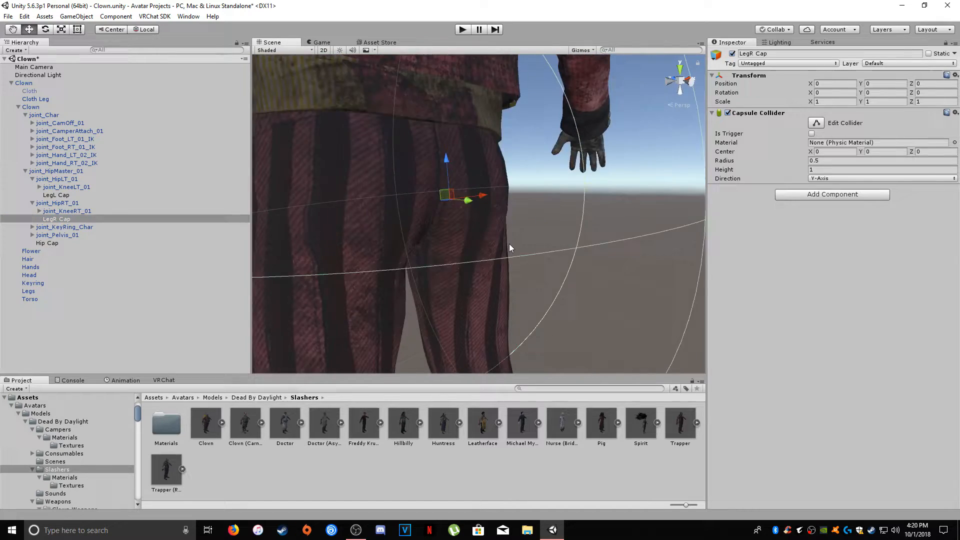
left_click(882, 178)
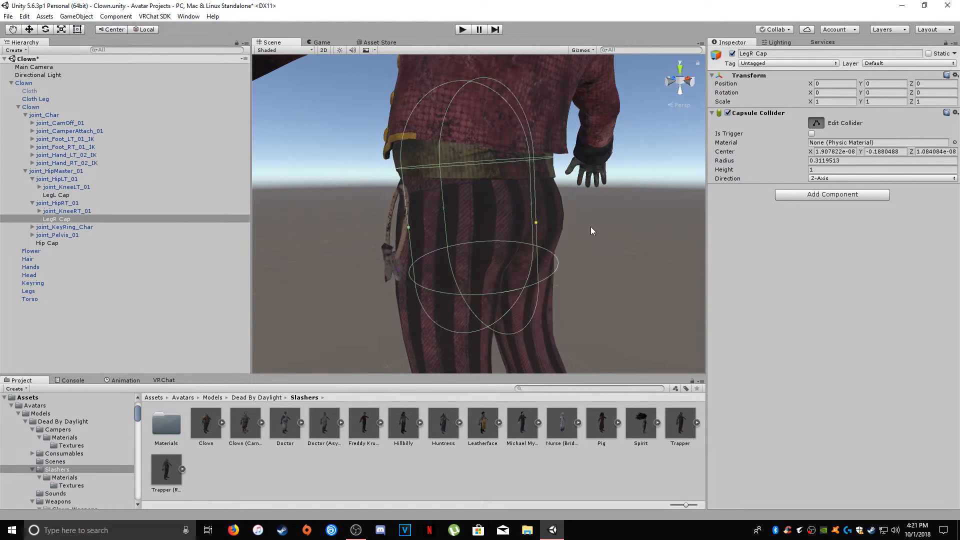
scroll("down", 3)
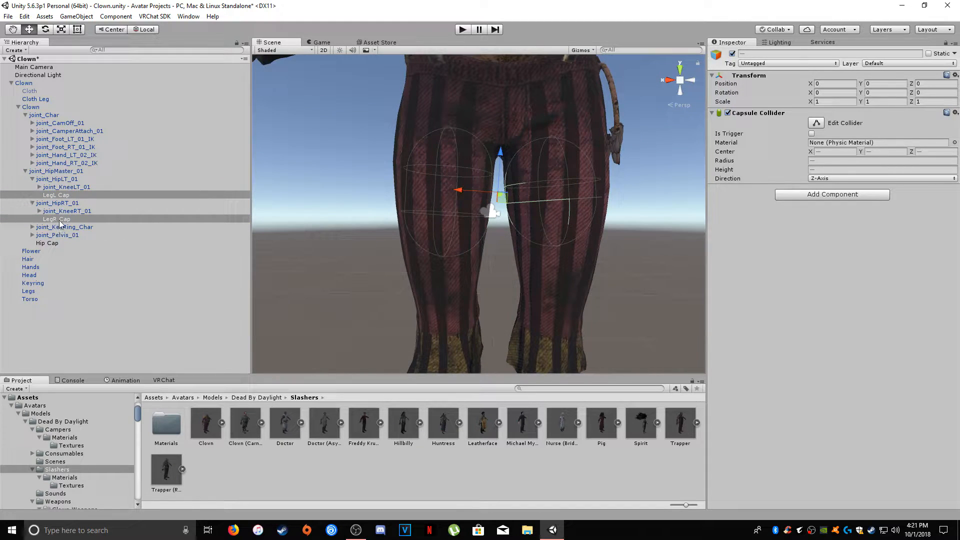
left_click(57, 218)
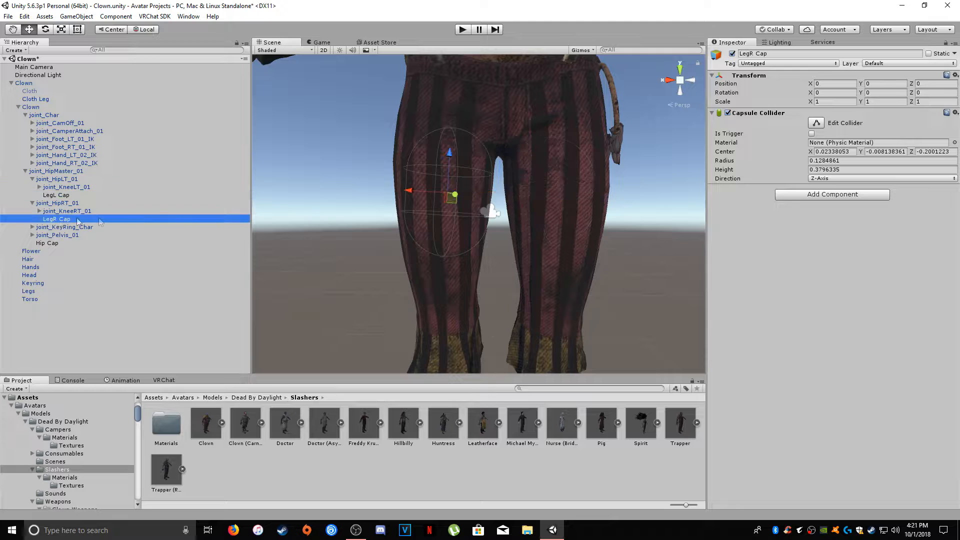
left_click(23, 83)
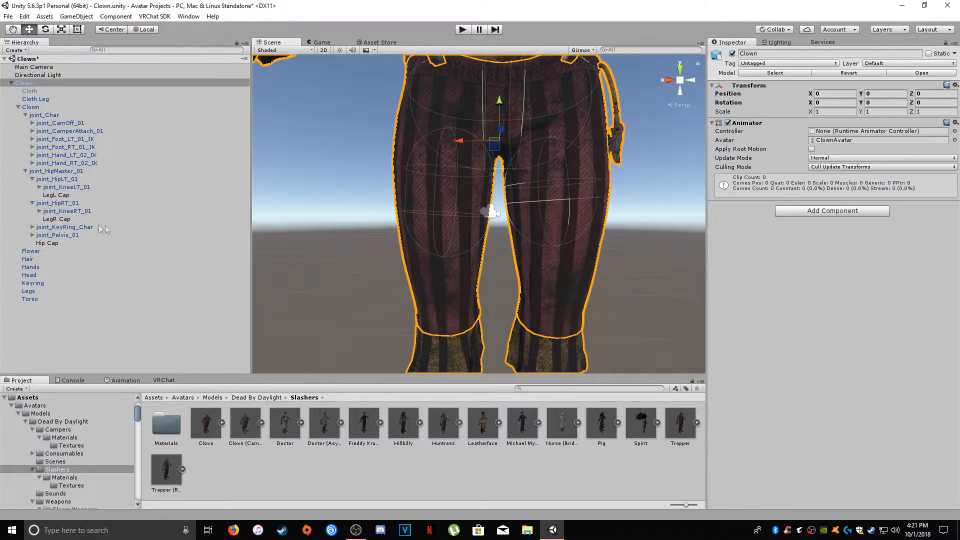
left_click(55, 219)
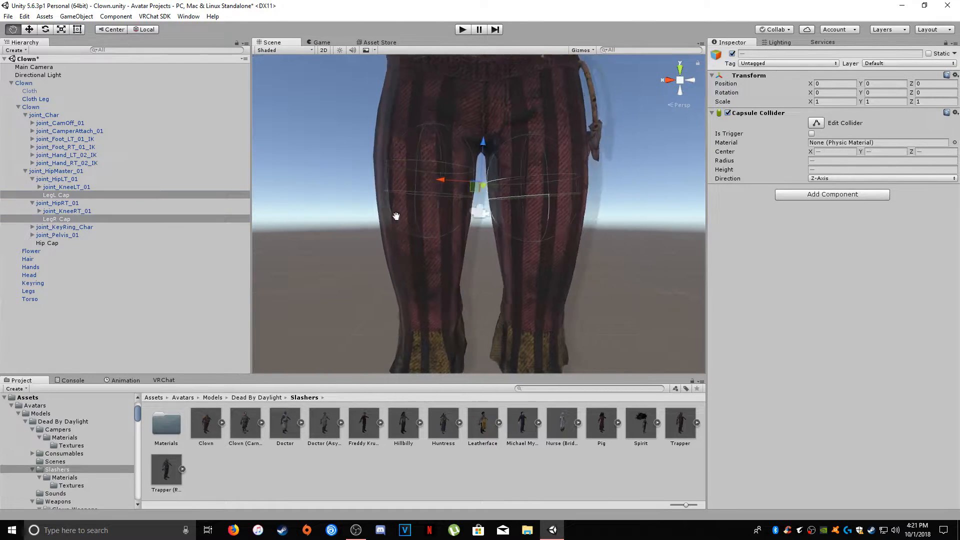
left_click(55, 219)
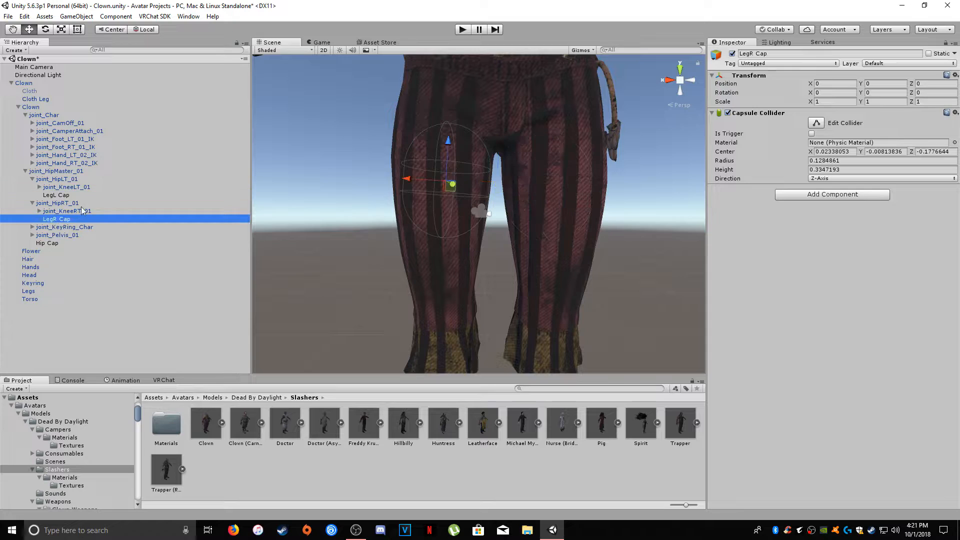
left_click(31, 83)
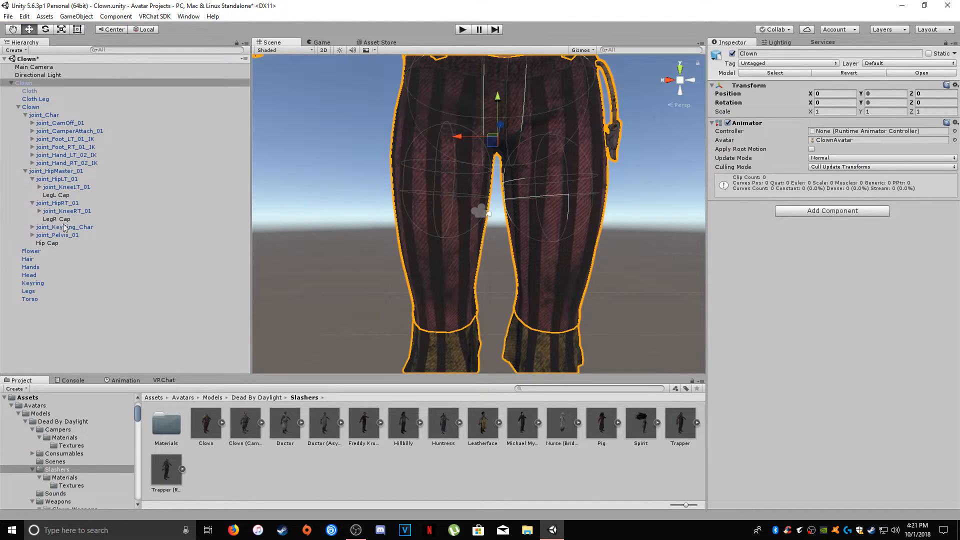
left_click(56, 218)
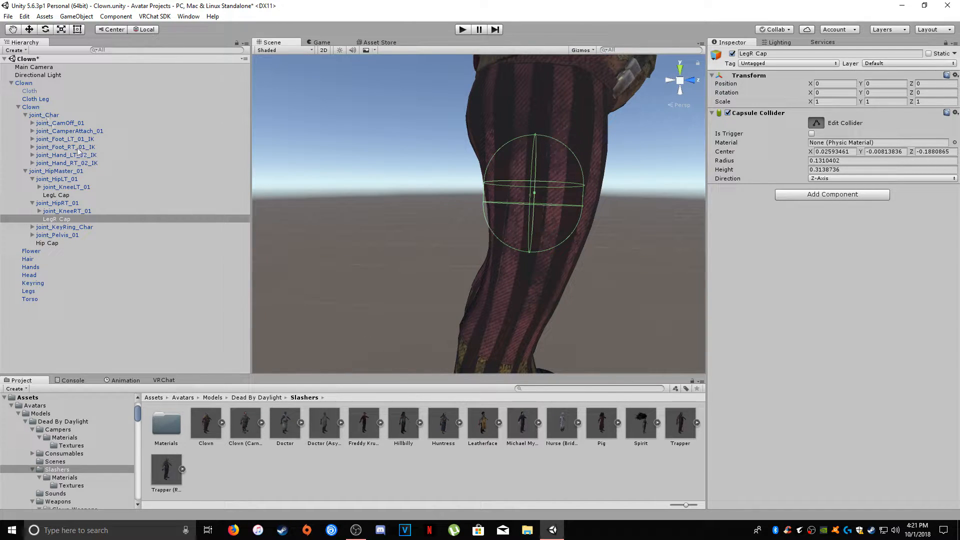
- Assign LegL Cap and LegR Cap to the skirt Cloth's capsule collider slots after Hip Cap
left_click(29, 90)
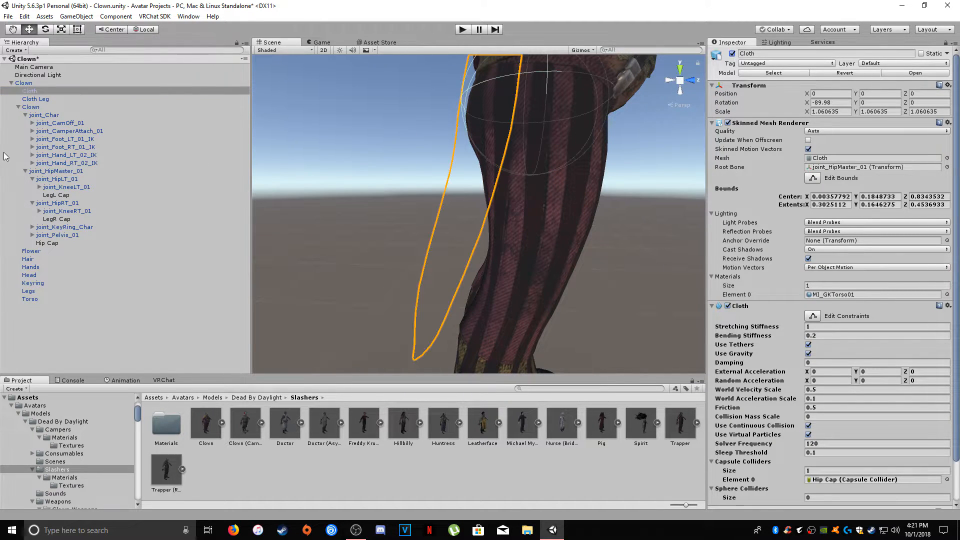
scroll("down", 3)
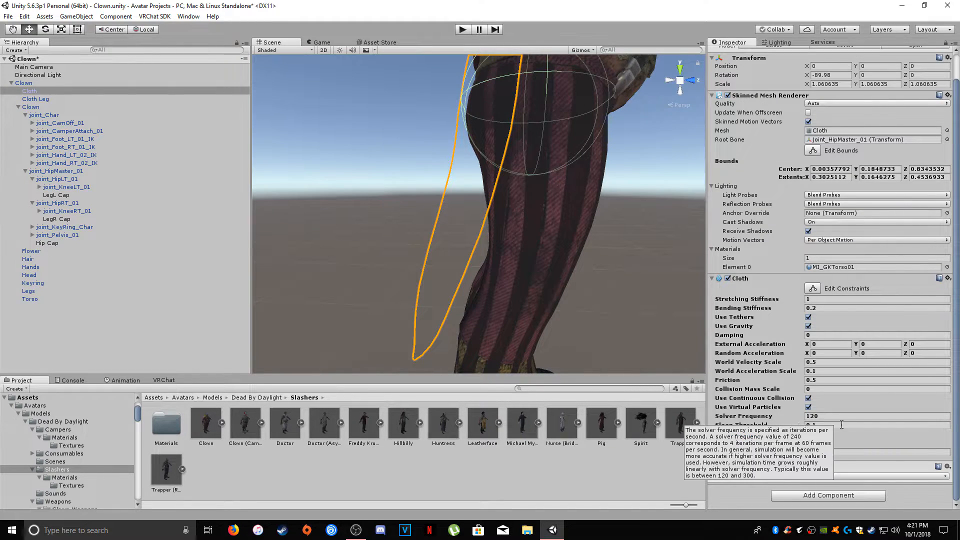
scroll("down", 3)
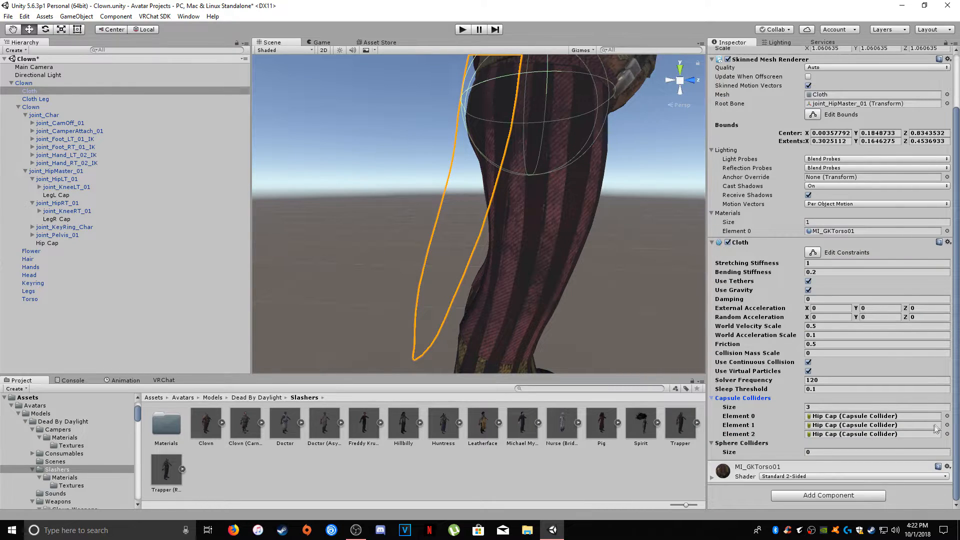
left_click(948, 434)
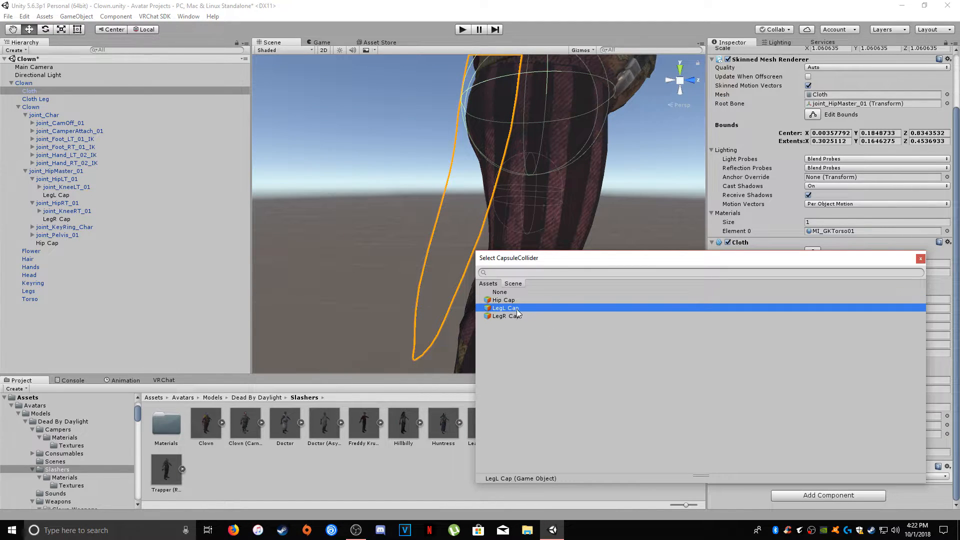
left_click(505, 308)
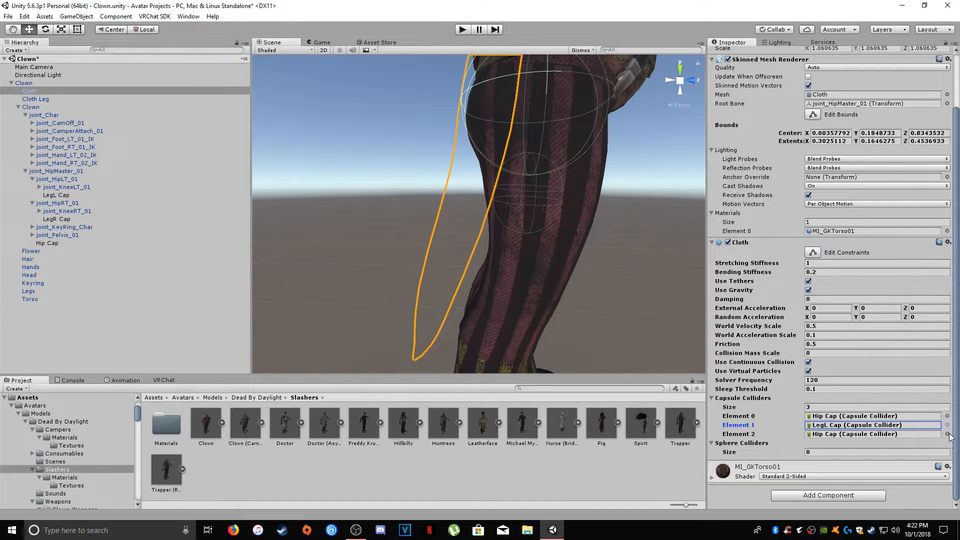
left_click(948, 425)
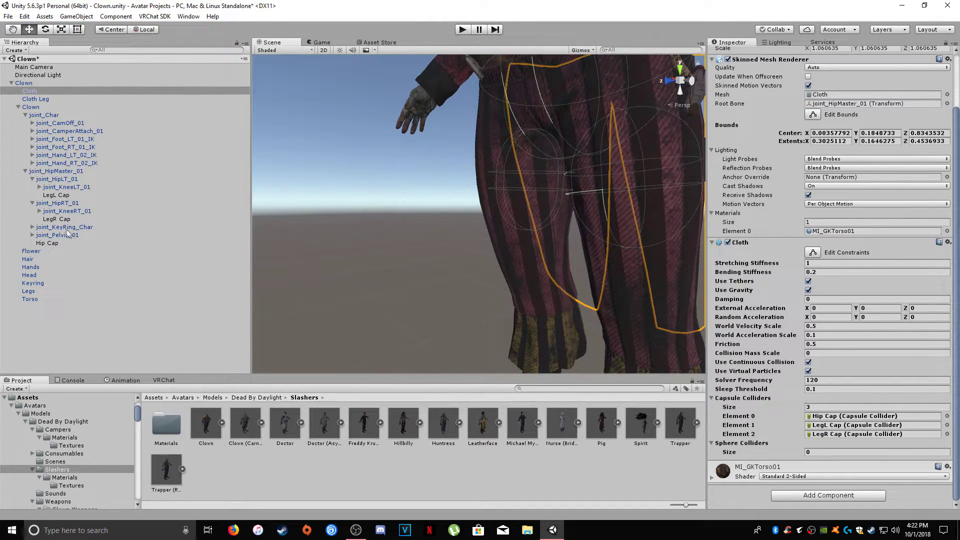
left_click(57, 219)
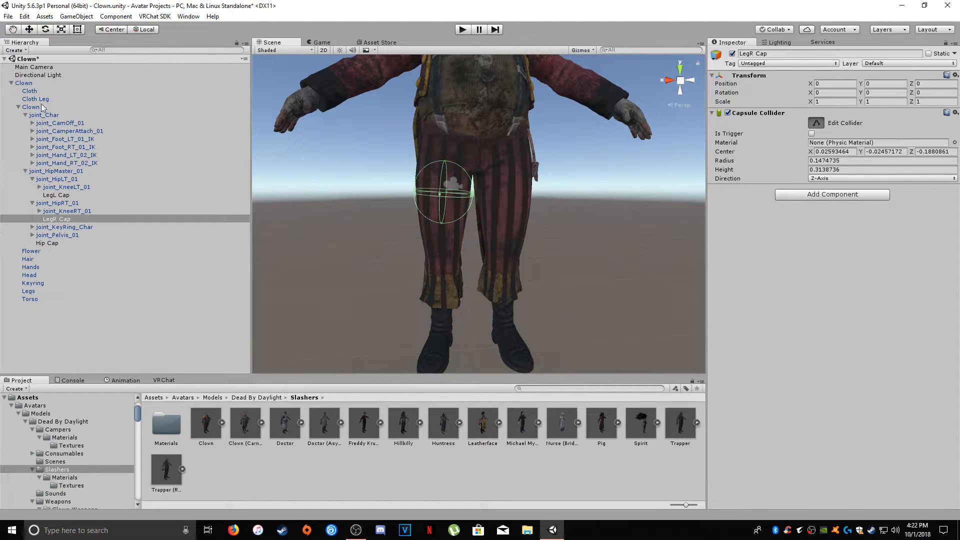
- Enter play mode and inspect the cloth trousers around the leg colliders
left_click(30, 82)
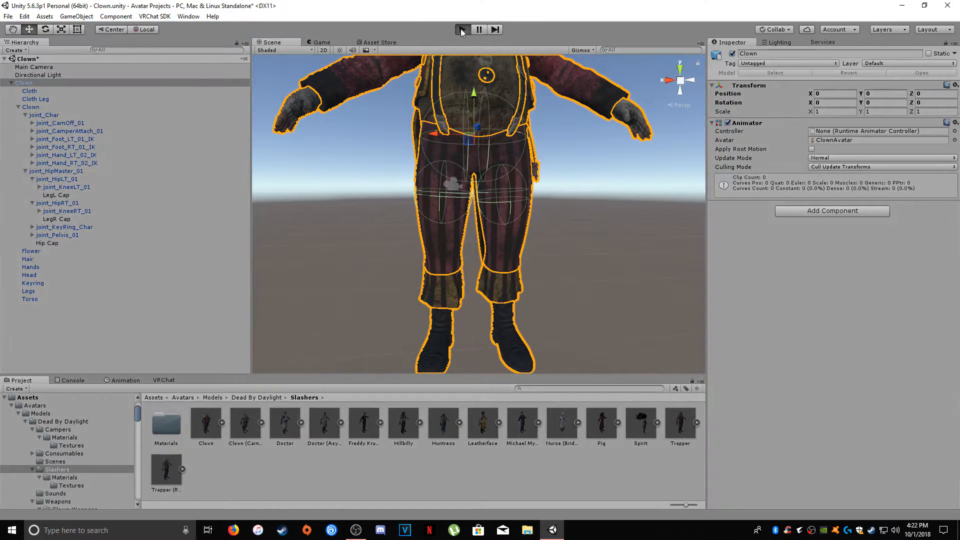
left_click(462, 29)
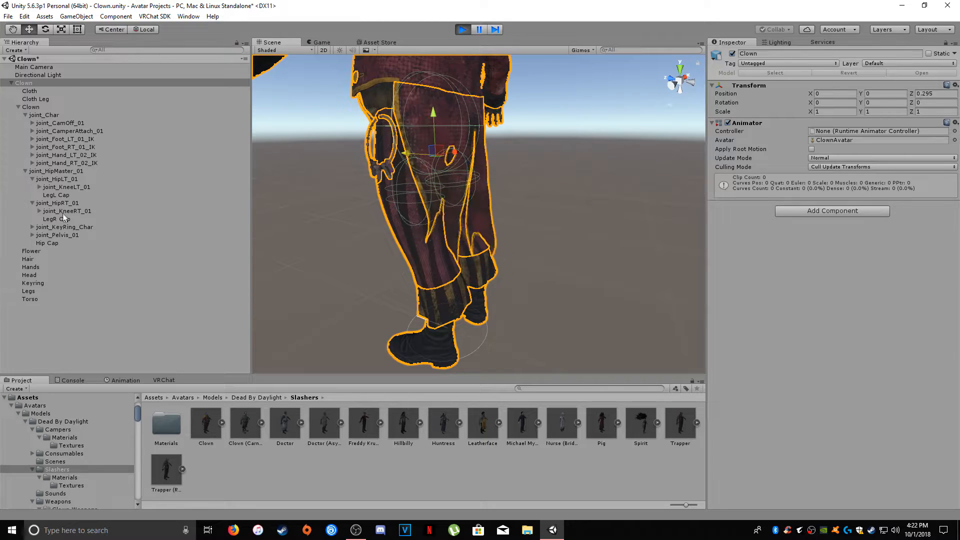
left_click(55, 194)
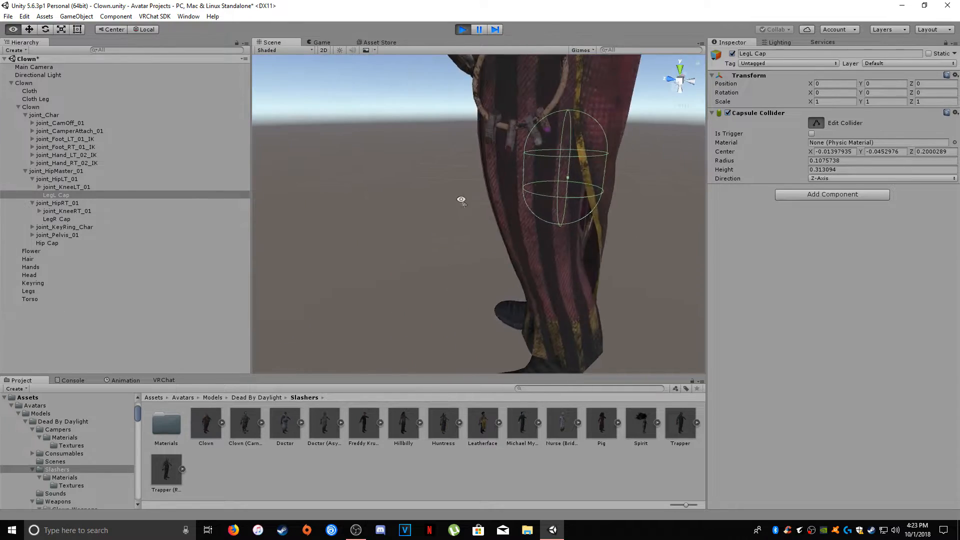
left_click(31, 83)
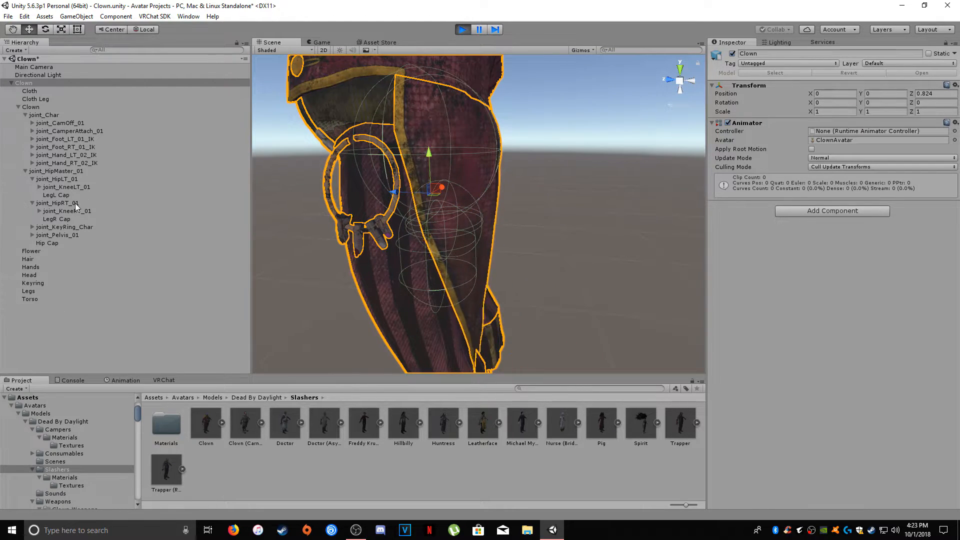
- Enlarge LegL Cap's capsule to about radius 0.121 and height 0.368
left_click(57, 219)
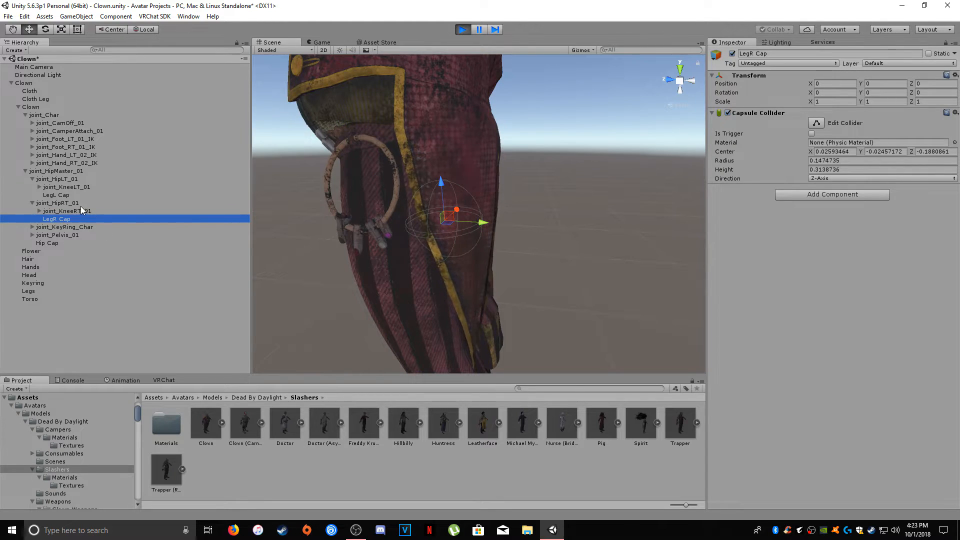
left_click(56, 195)
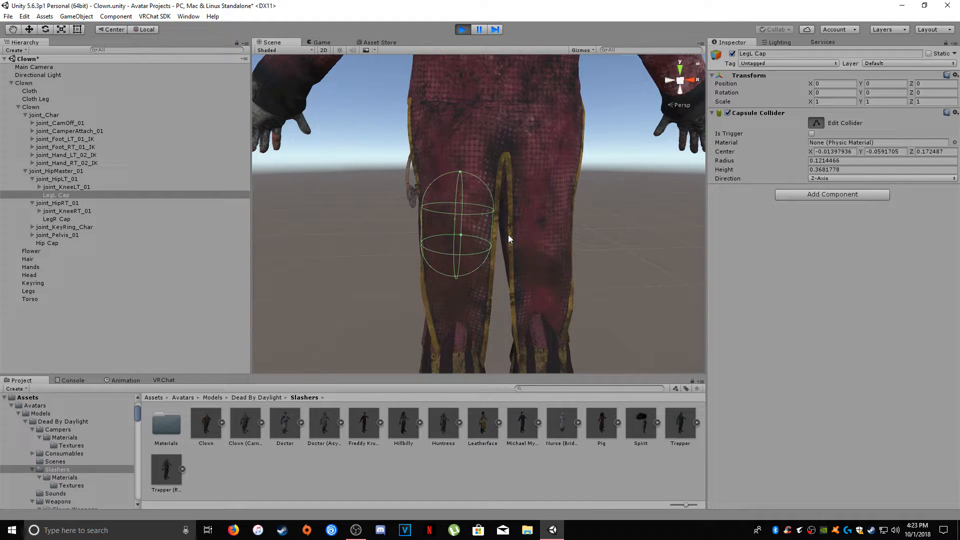
left_click(31, 106)
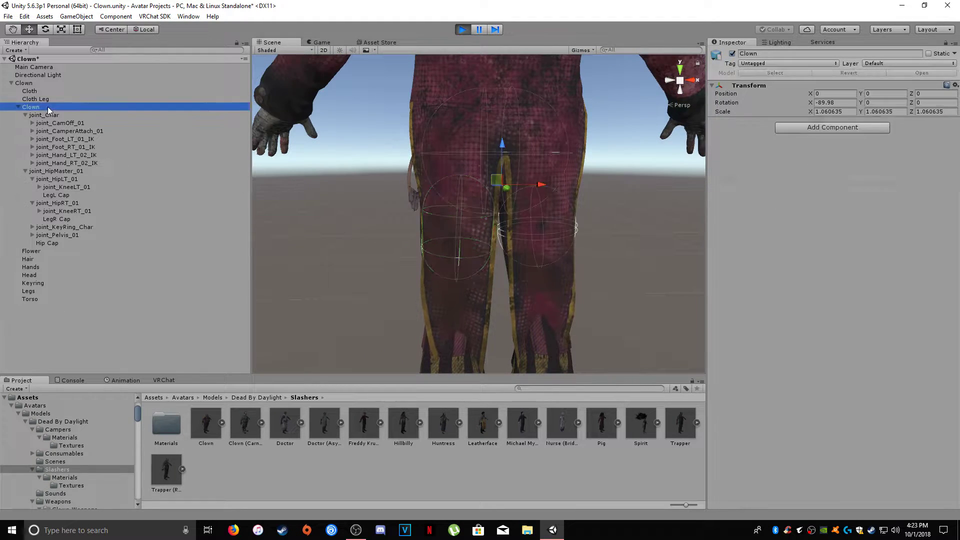
left_click(31, 106)
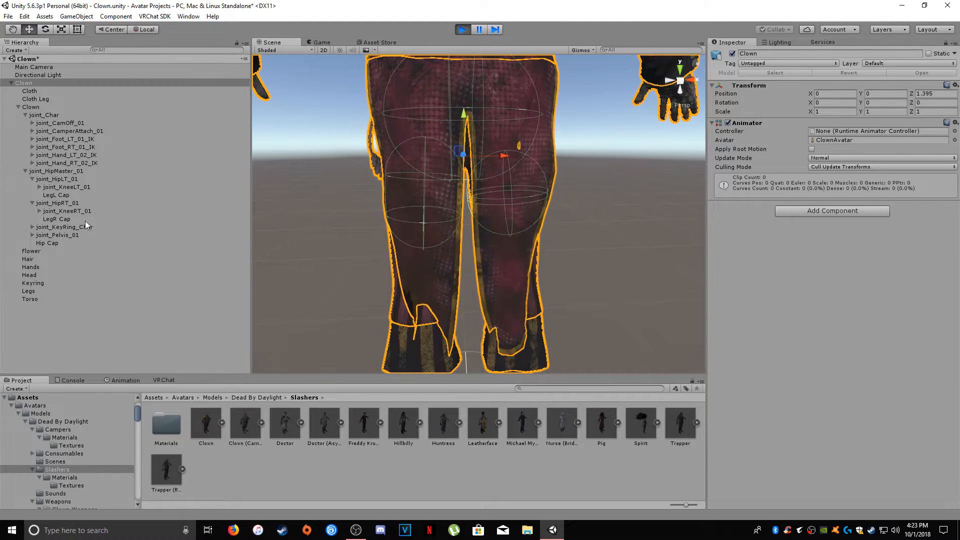
- Copy LegL Cap's capsule values and paste them onto LegR Cap's collider
left_click(56, 194)
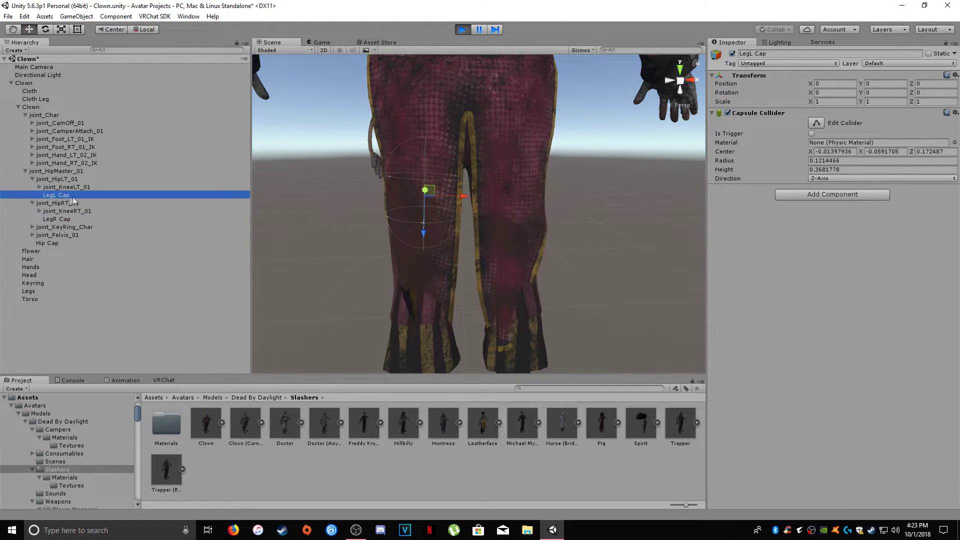
left_click(954, 112)
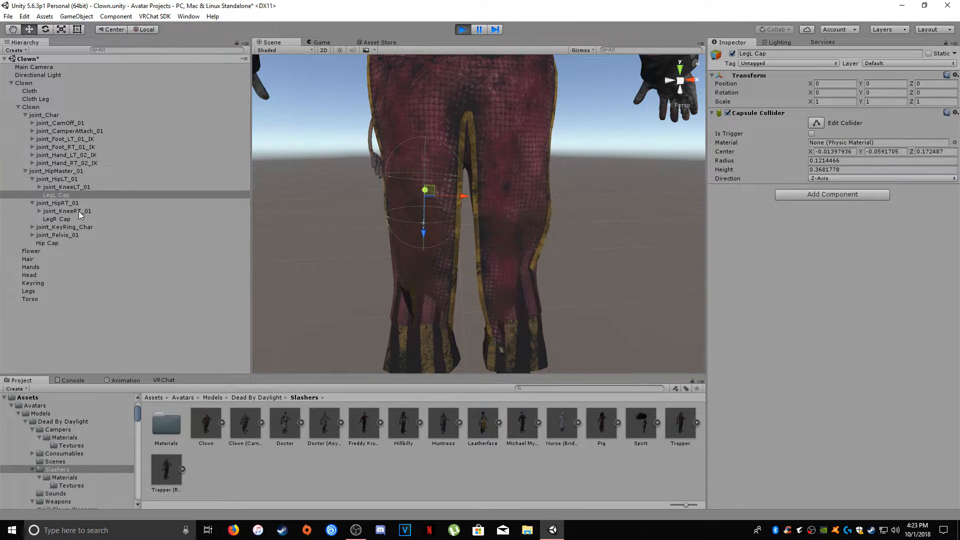
left_click(57, 218)
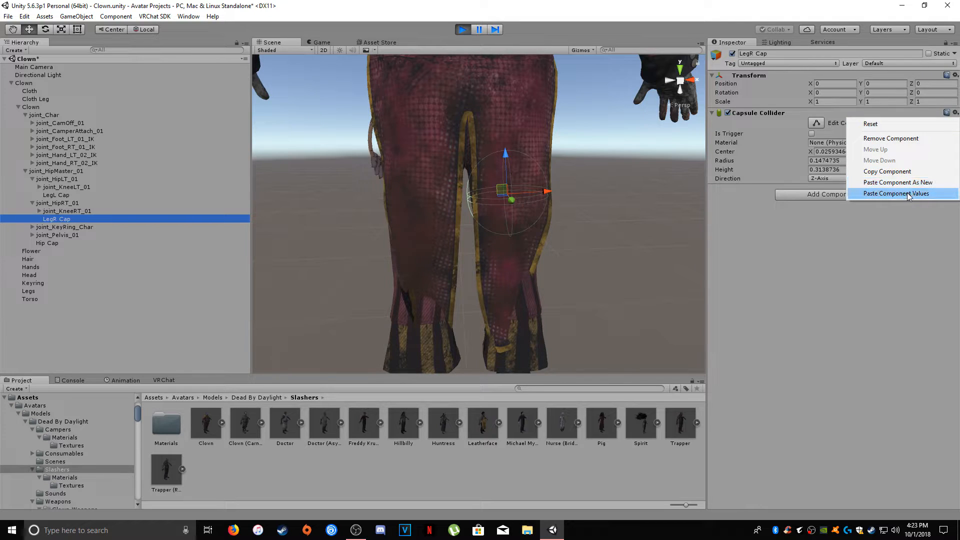
left_click(896, 193)
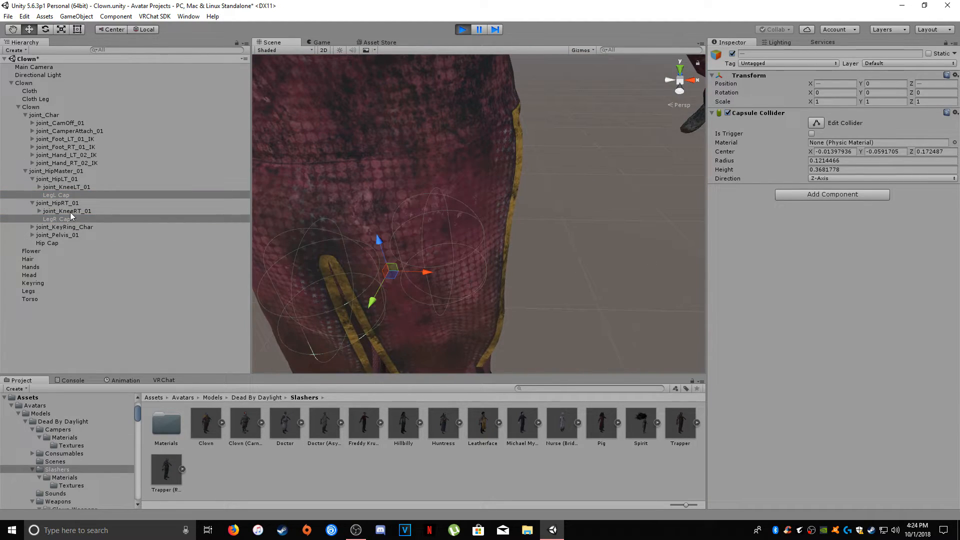
- Position LegR Cap's capsule on the right thigh while play mode runs
left_click(56, 219)
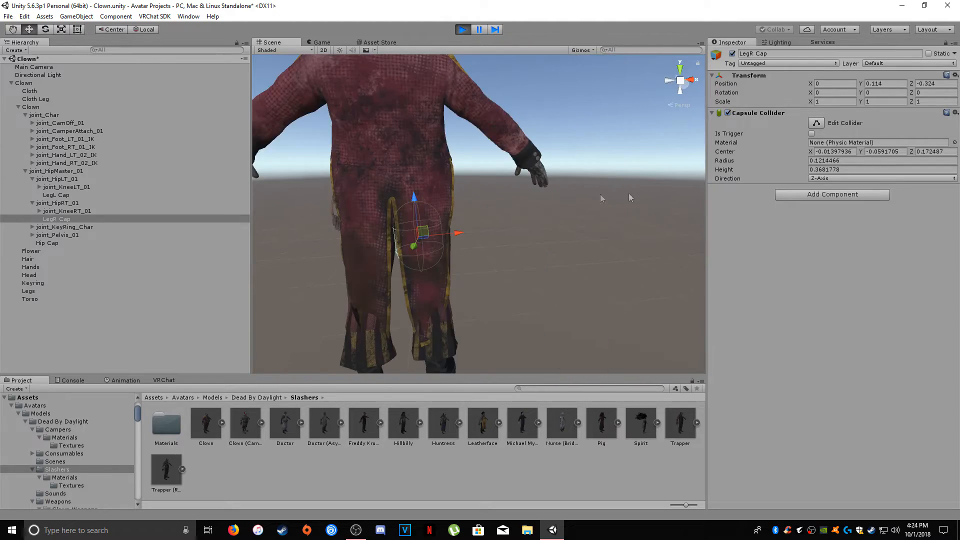
left_click(30, 83)
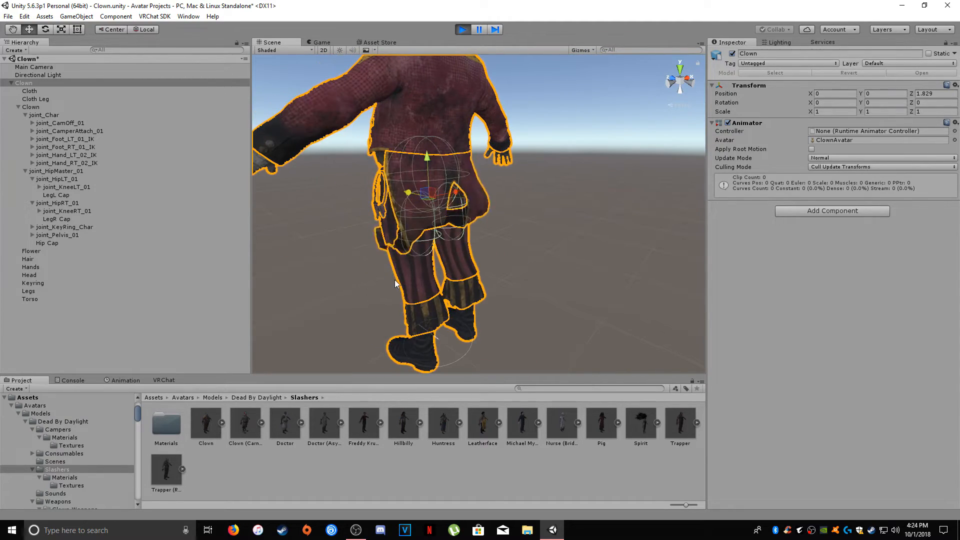
scroll("up", 3)
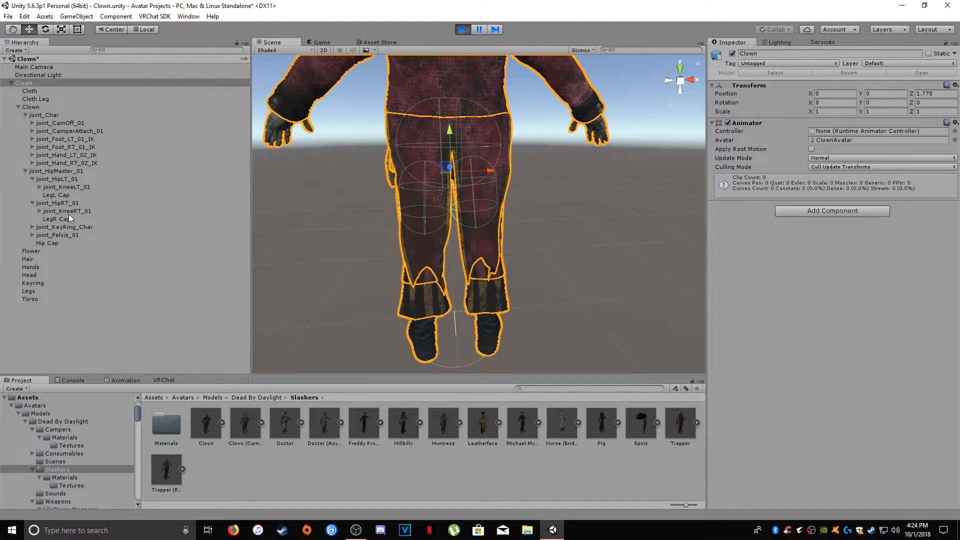
left_click(56, 219)
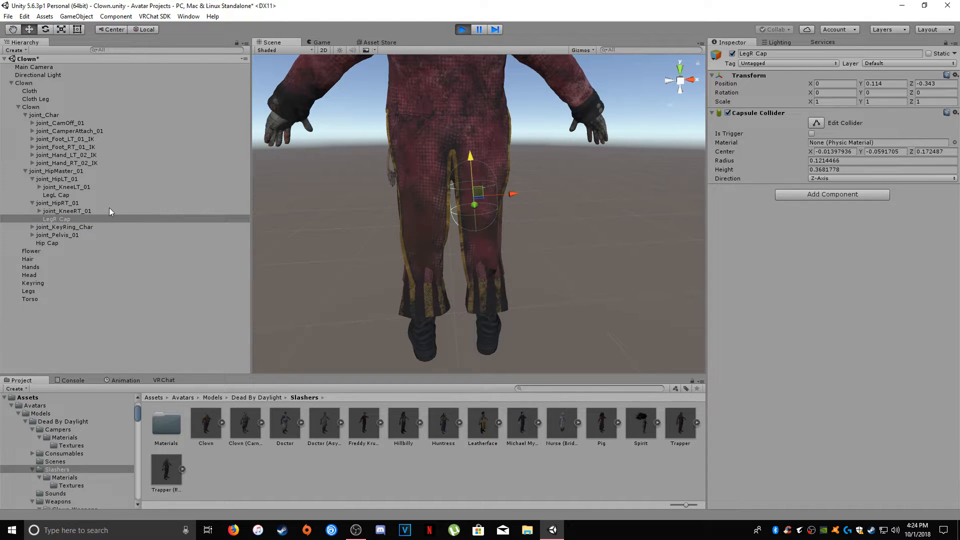
- In edit mode, re-paste LegL Cap's capsule values onto LegR Cap, then select Cloth
left_click(953, 112)
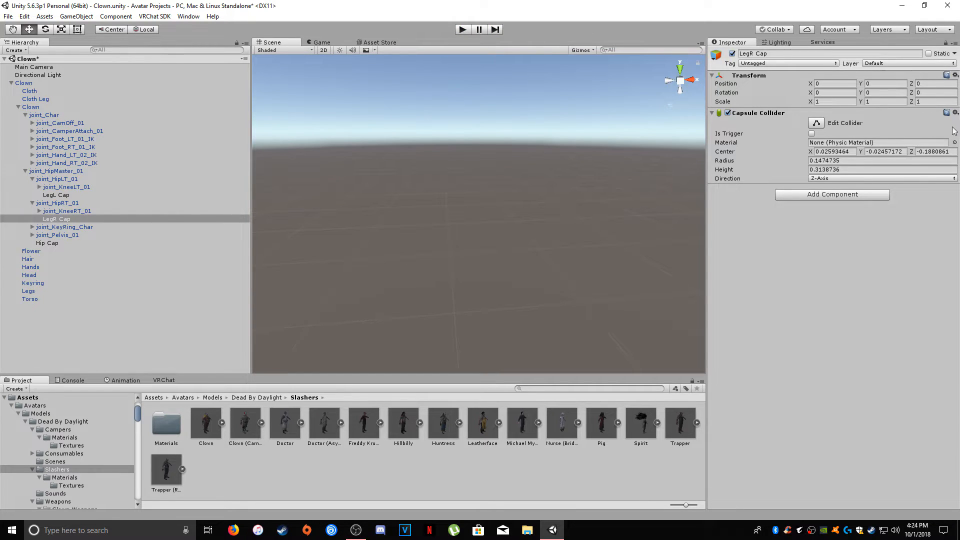
left_click(954, 113)
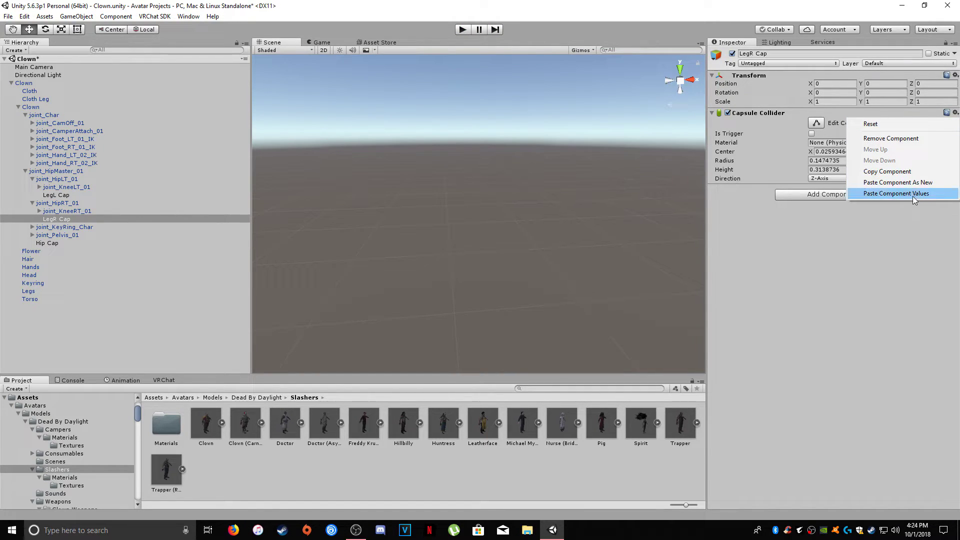
left_click(896, 194)
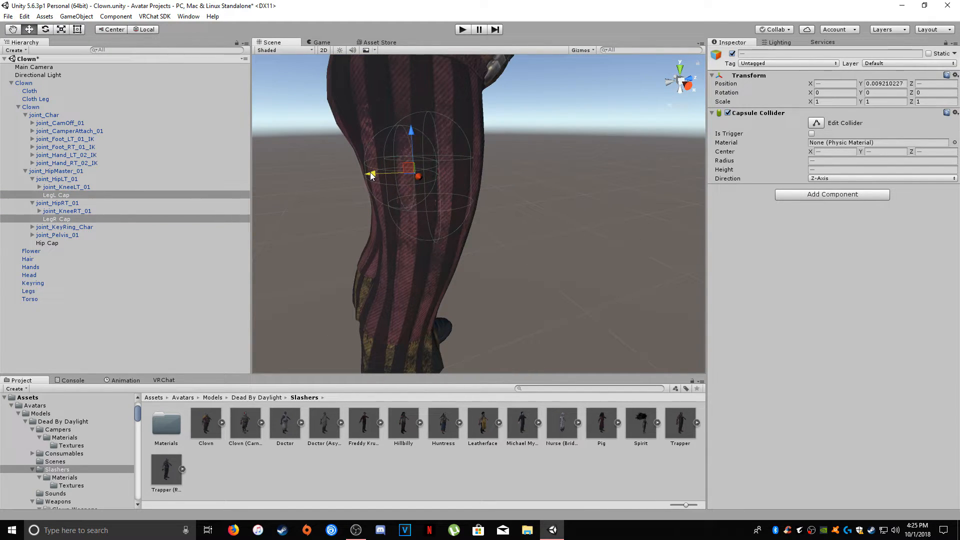
left_click(56, 218)
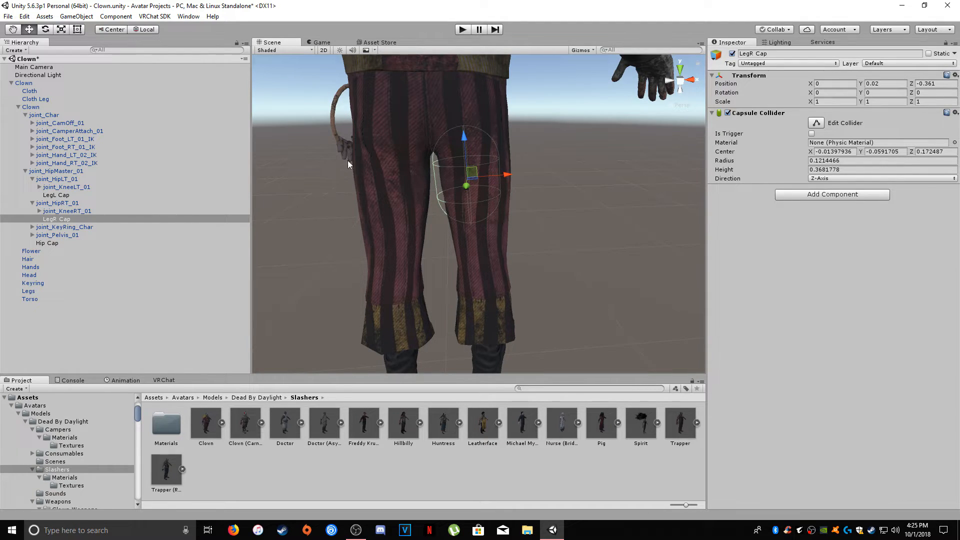
left_click(29, 91)
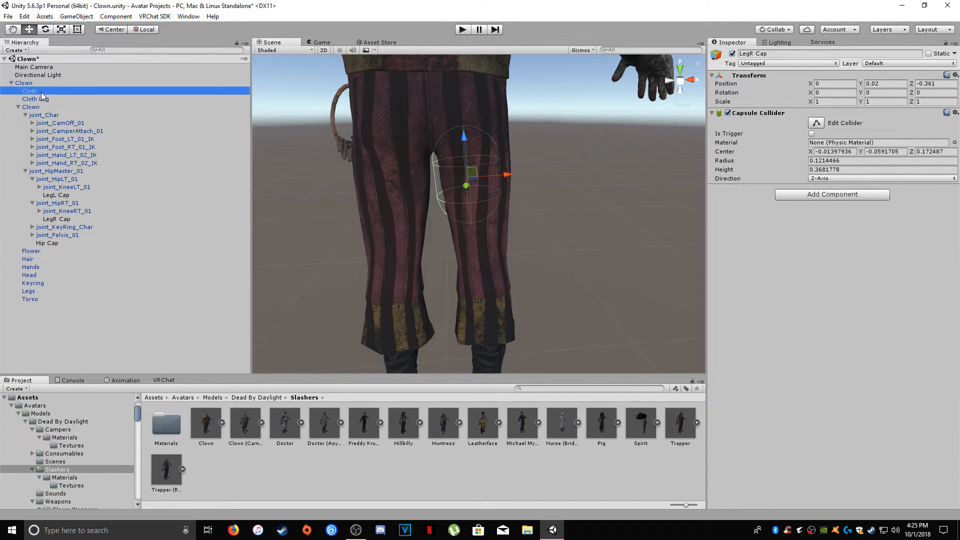
left_click(29, 91)
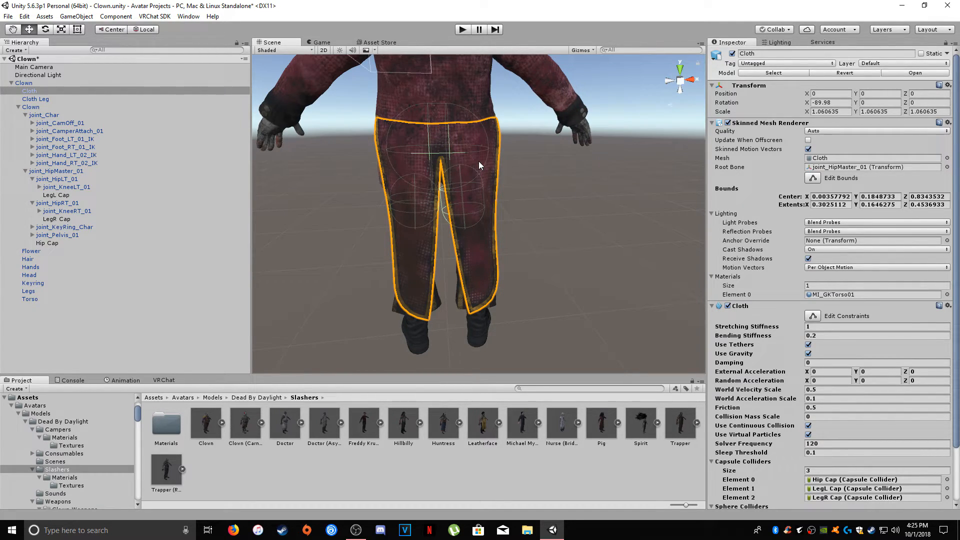
mouse_move(470, 210)
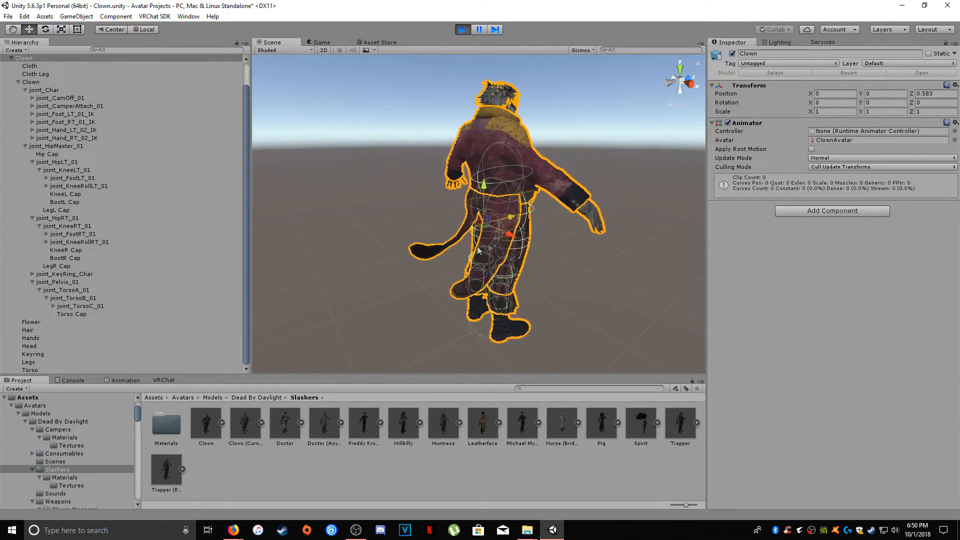
- Stop the running play-mode test
left_click(462, 29)
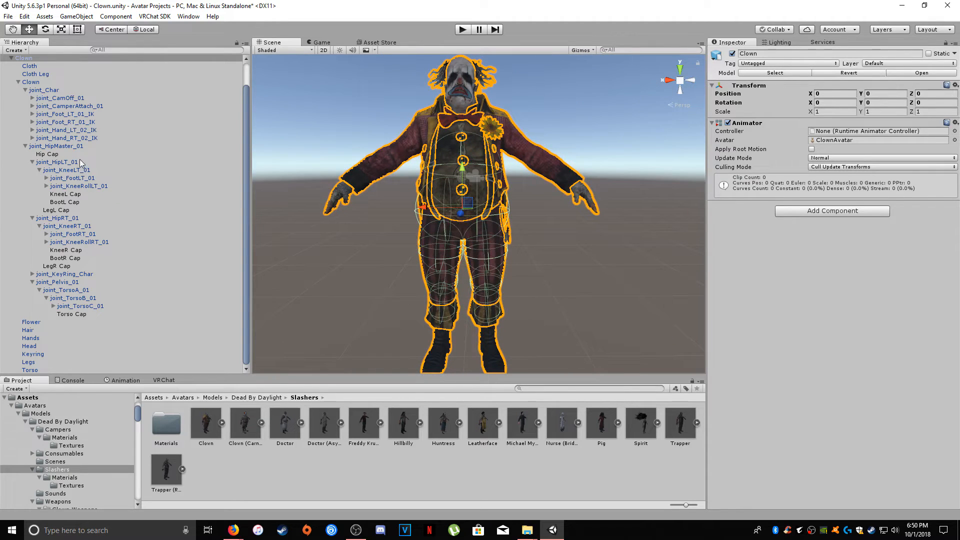
- Select Hip Cap and add the other seven cap colliders to the selection
left_click(46, 153)
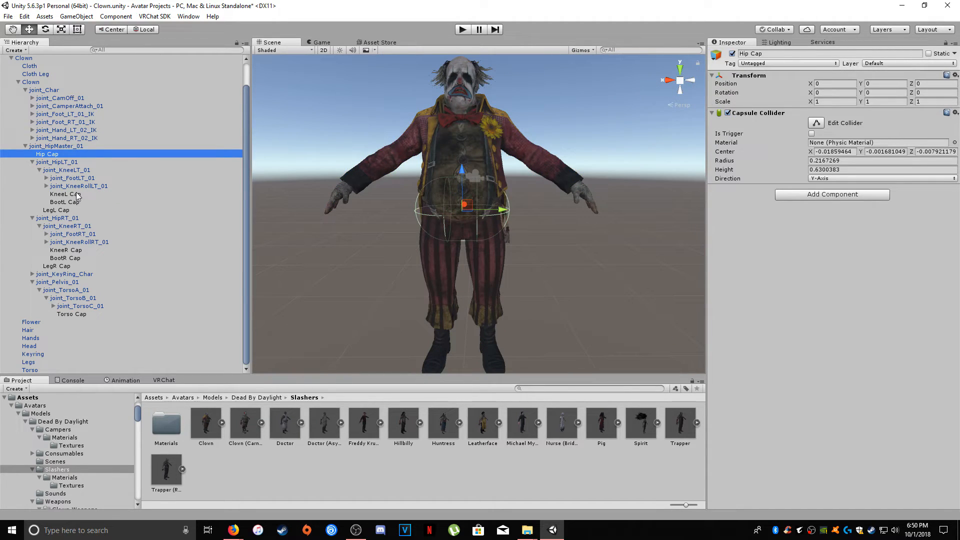
left_click(55, 210)
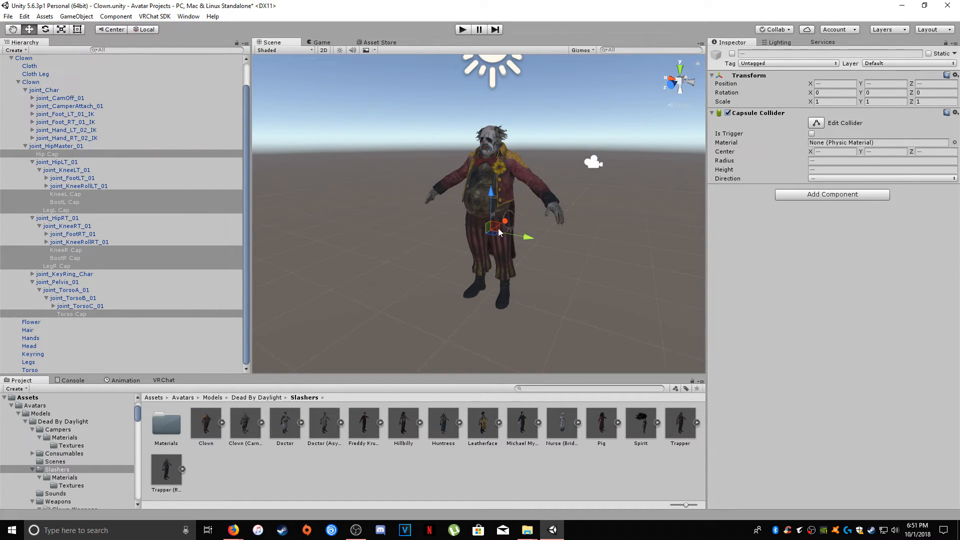
mouse_move(438, 215)
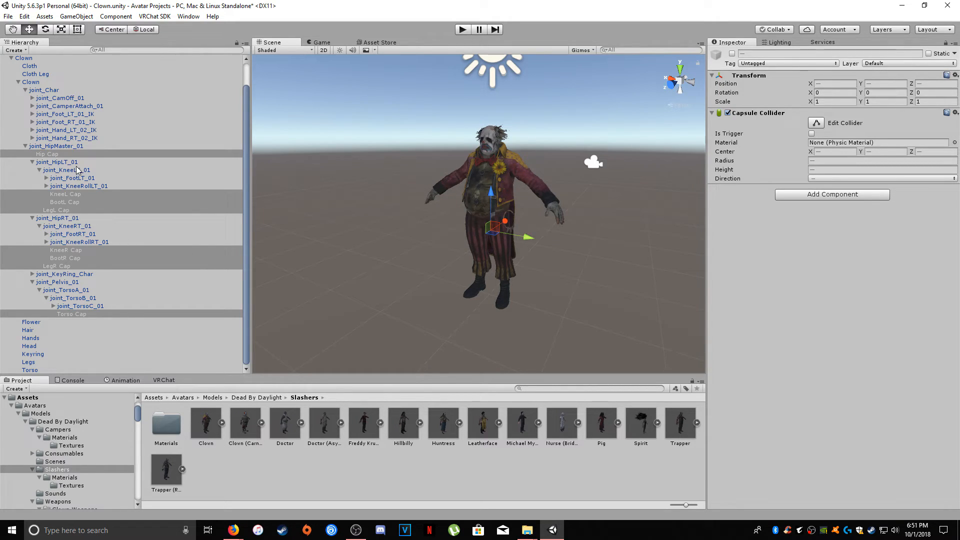
- Review the skirt Cloth's capsule collider list, then select the disabled Hip Cap
left_click(35, 74)
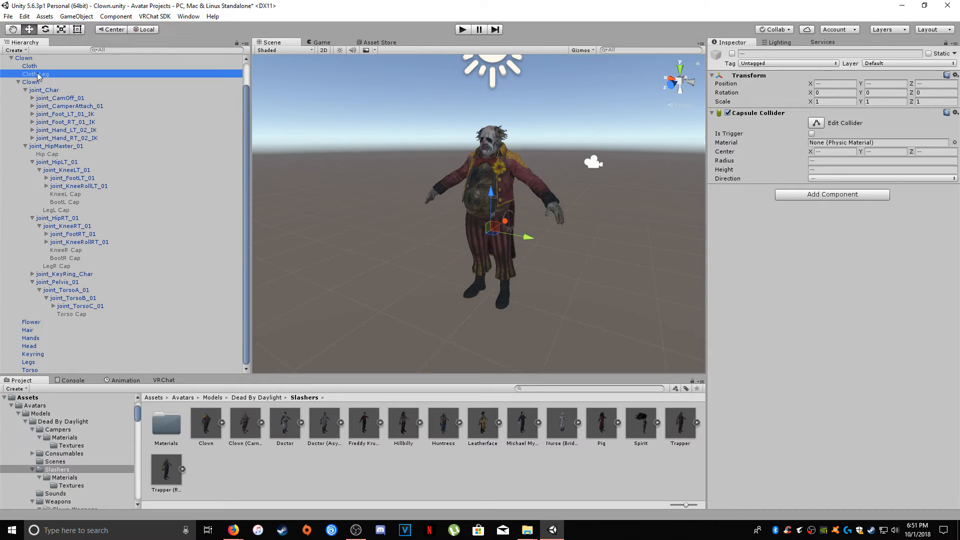
left_click(29, 66)
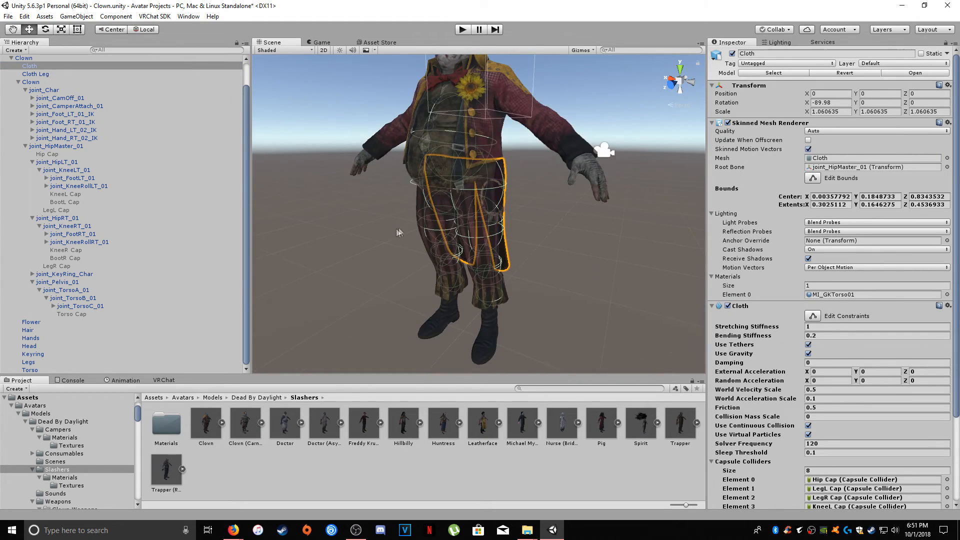
mouse_move(535, 187)
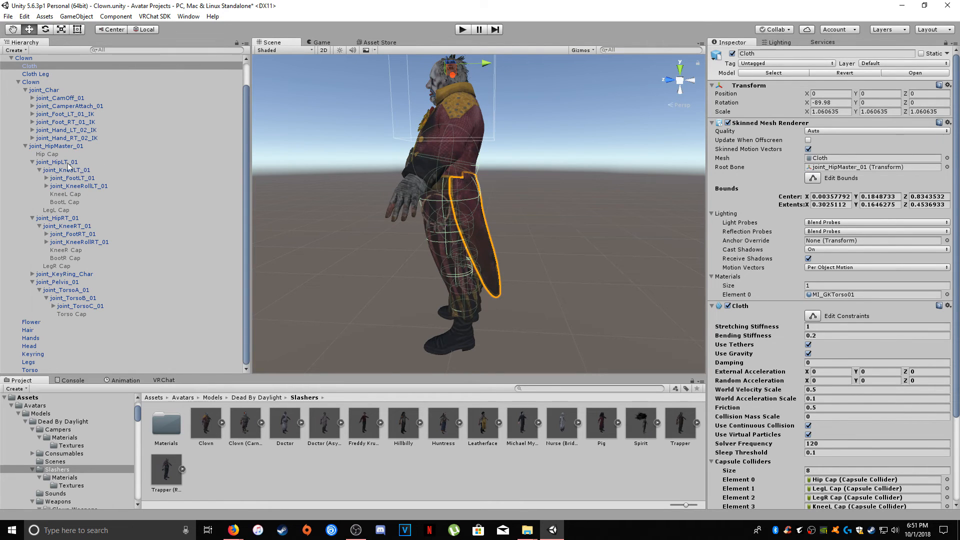
left_click(48, 154)
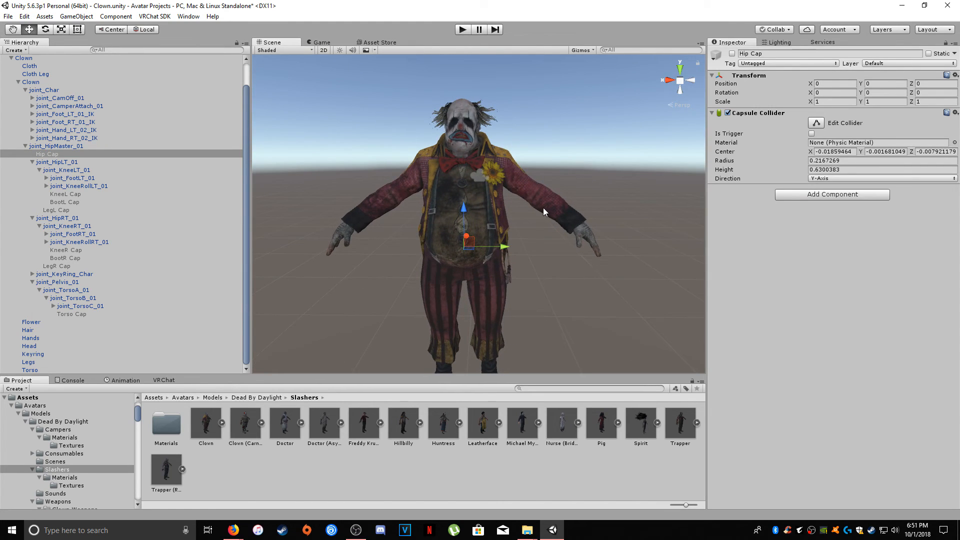
mouse_move(488, 228)
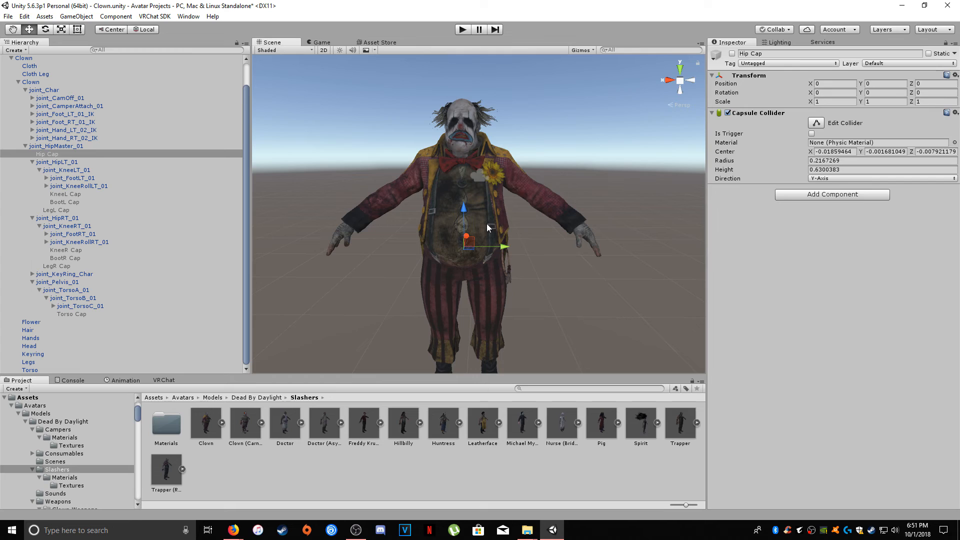
mouse_move(460, 264)
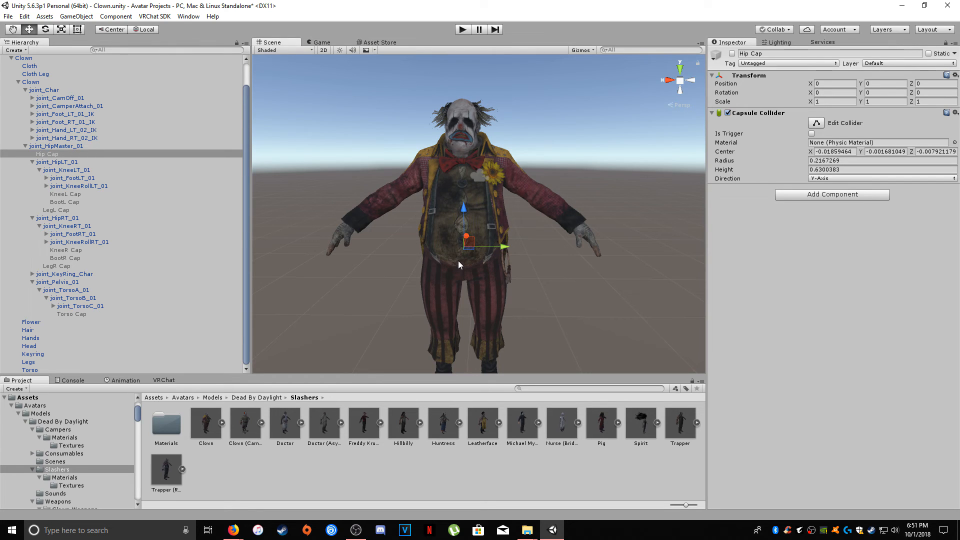
mouse_move(477, 262)
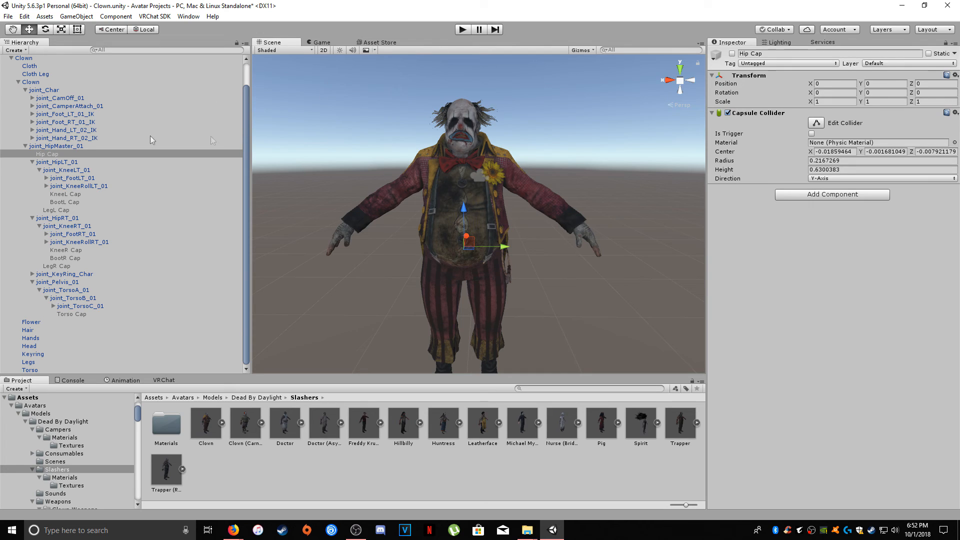
mouse_move(546, 289)
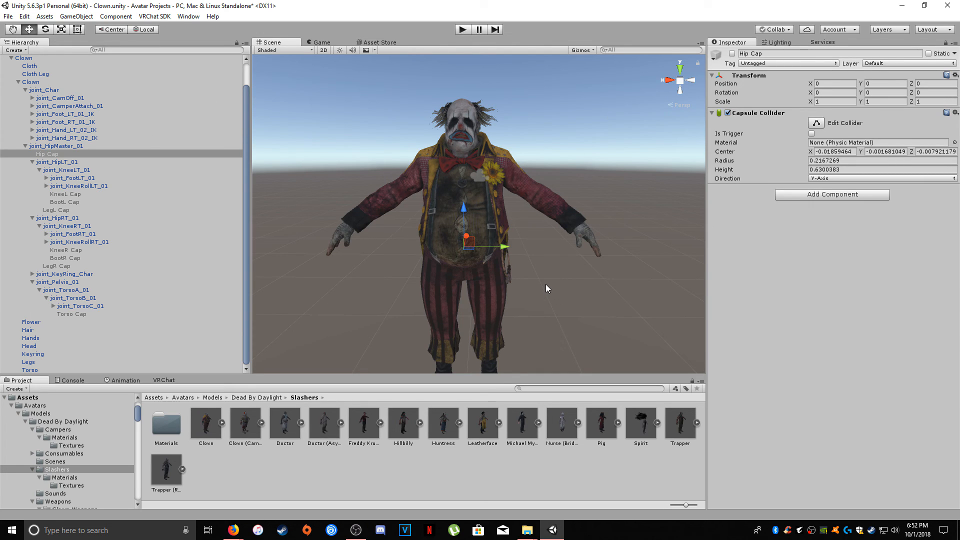
mouse_move(540, 289)
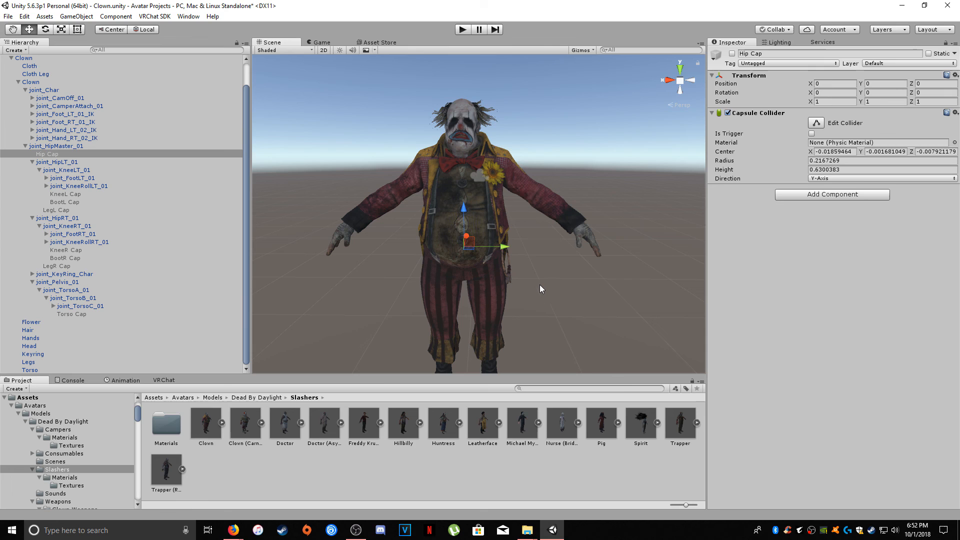